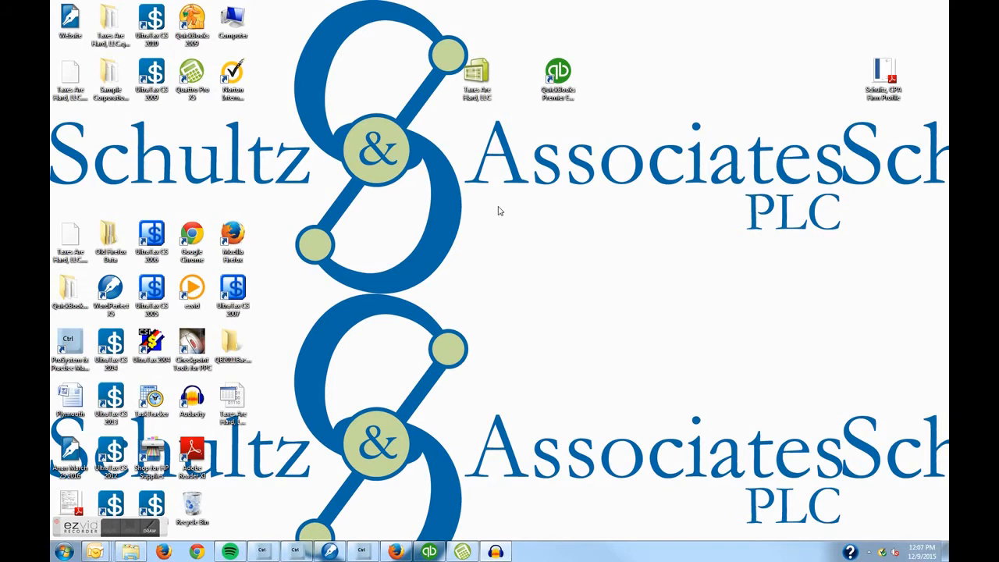
{"action": "mouse_move", "coordinate": [493, 208]}
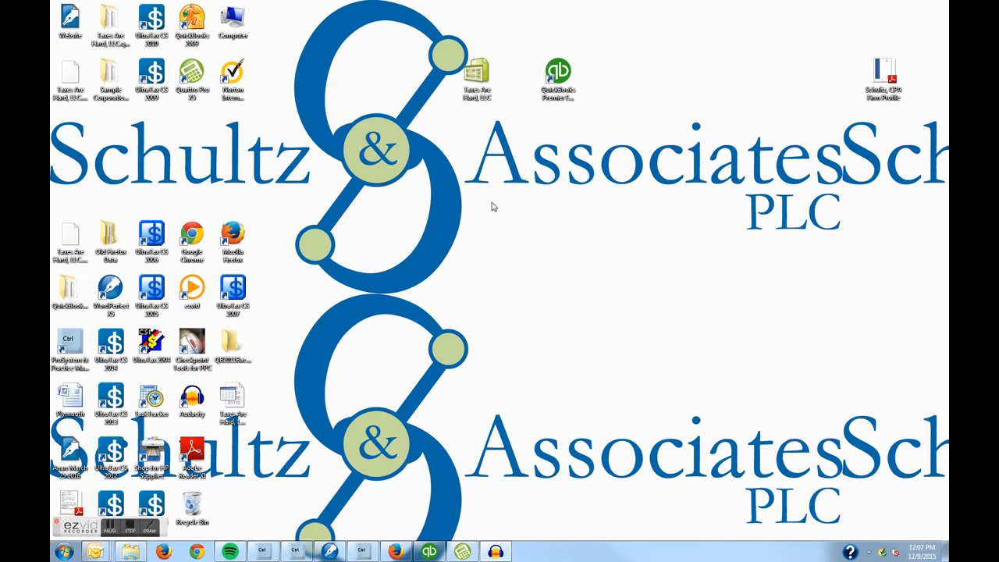
{"action": "mouse_move", "coordinate": [492, 228]}
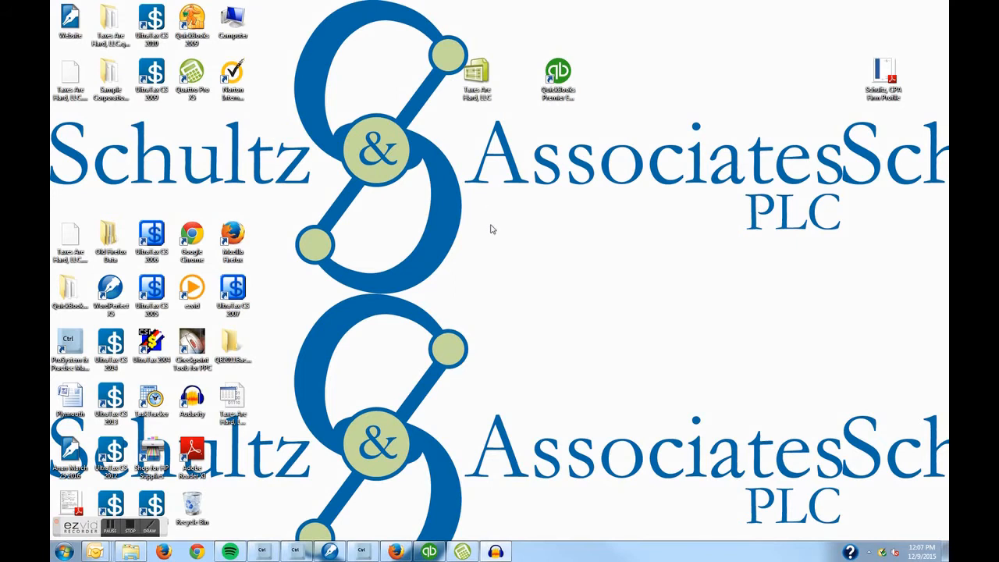
{"action": "mouse_move", "coordinate": [447, 296]}
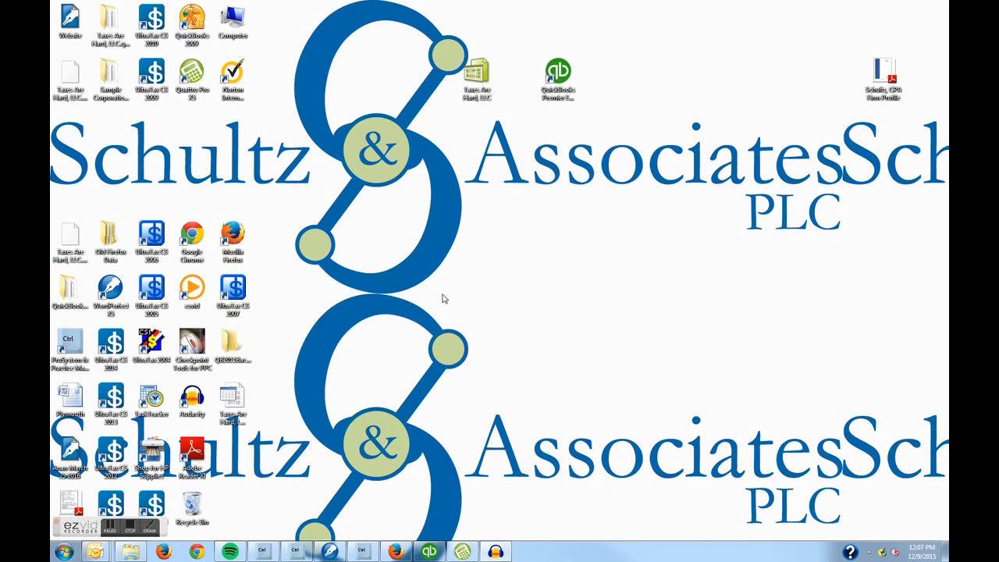
{"action": "mouse_move", "coordinate": [434, 309]}
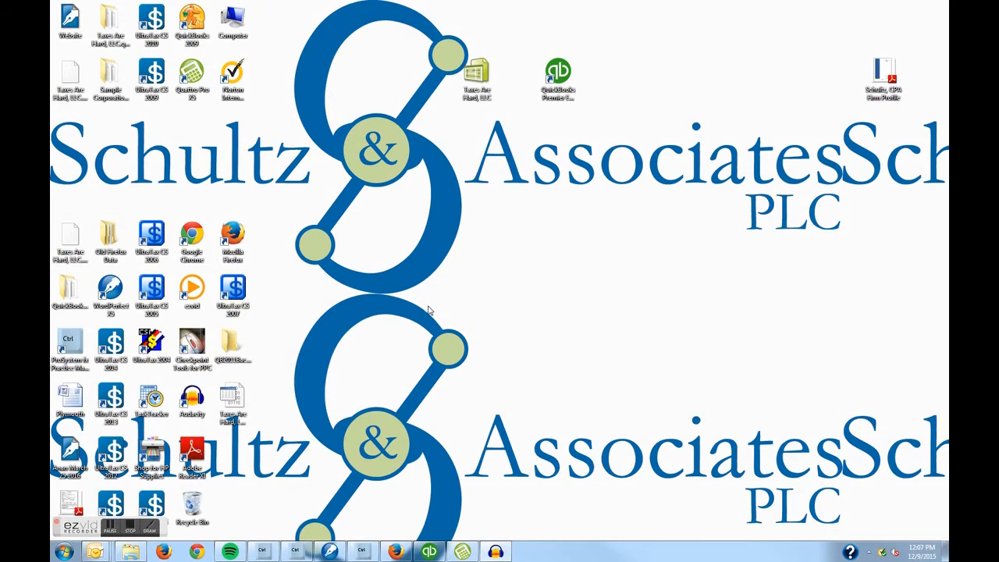
Step: Bring the Taxes Are Hard, LLC company window forward to show the Home page
{"action": "left_click", "coordinate": [428, 553]}
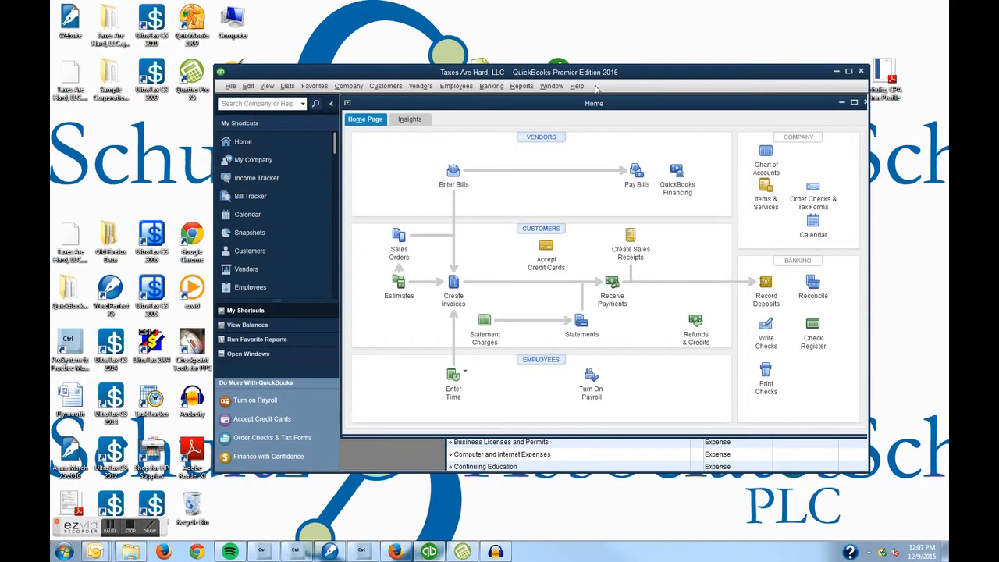
{"action": "mouse_move", "coordinate": [616, 81]}
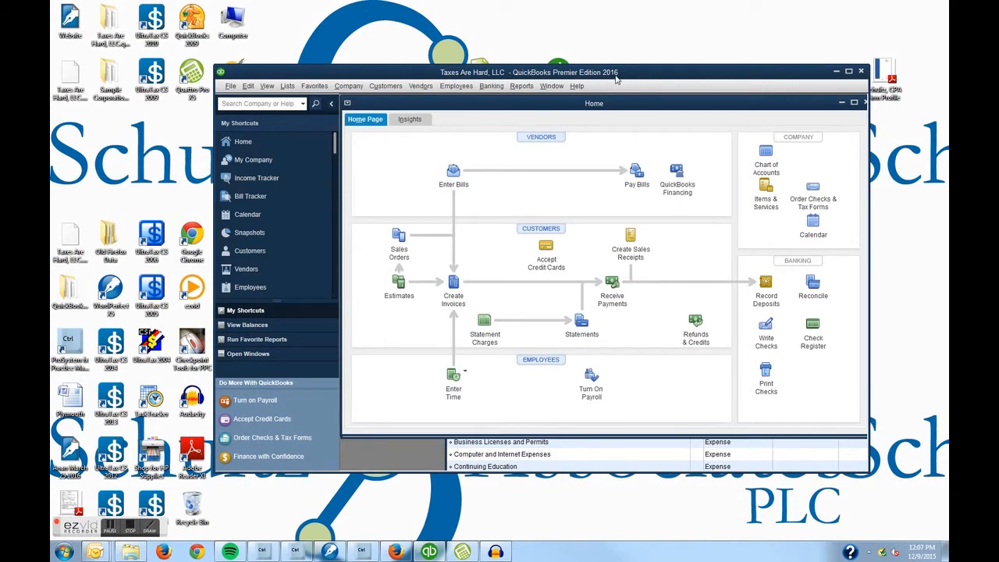
{"action": "mouse_move", "coordinate": [501, 170]}
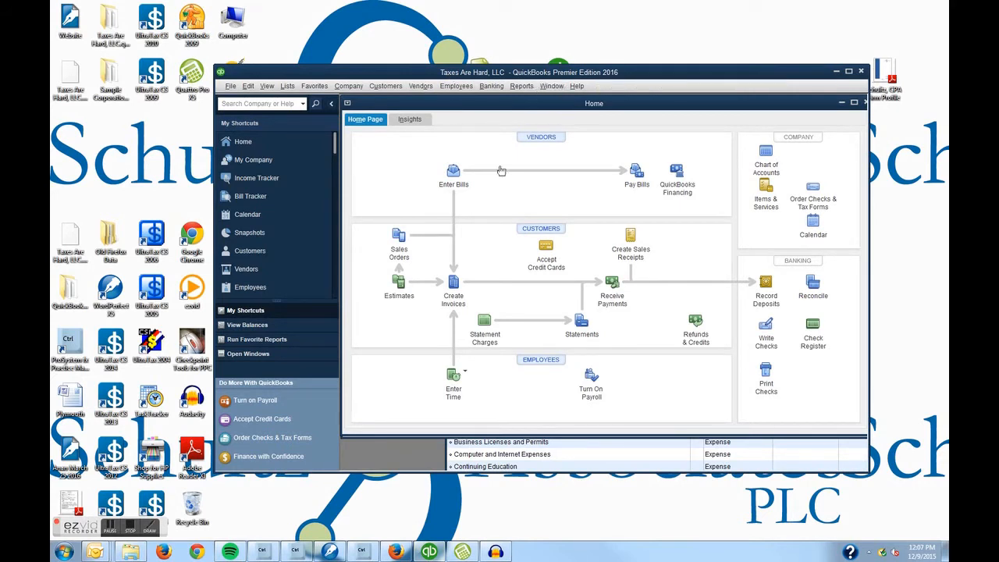
{"action": "mouse_move", "coordinate": [418, 216]}
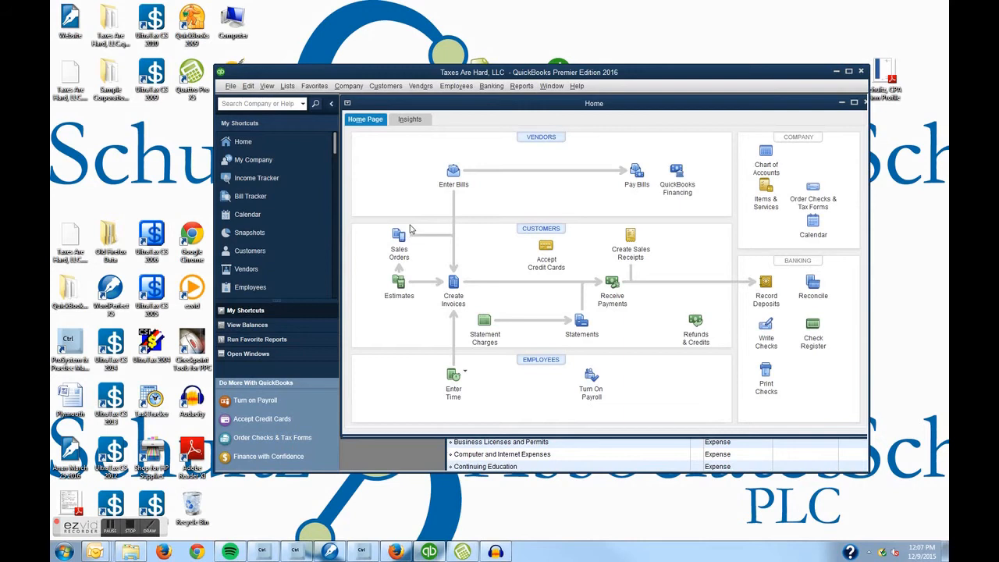
{"action": "mouse_move", "coordinate": [421, 194]}
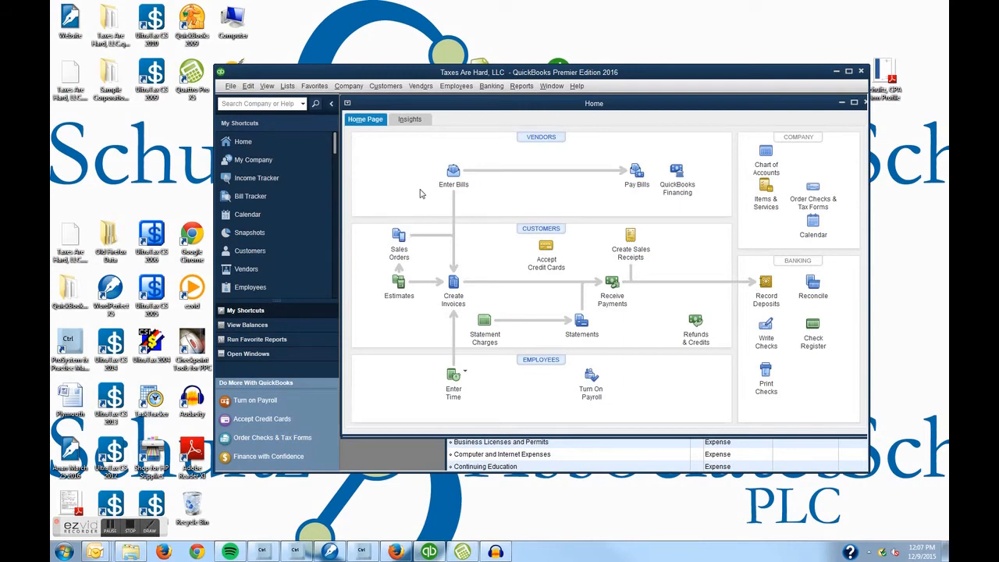
{"action": "mouse_move", "coordinate": [406, 187]}
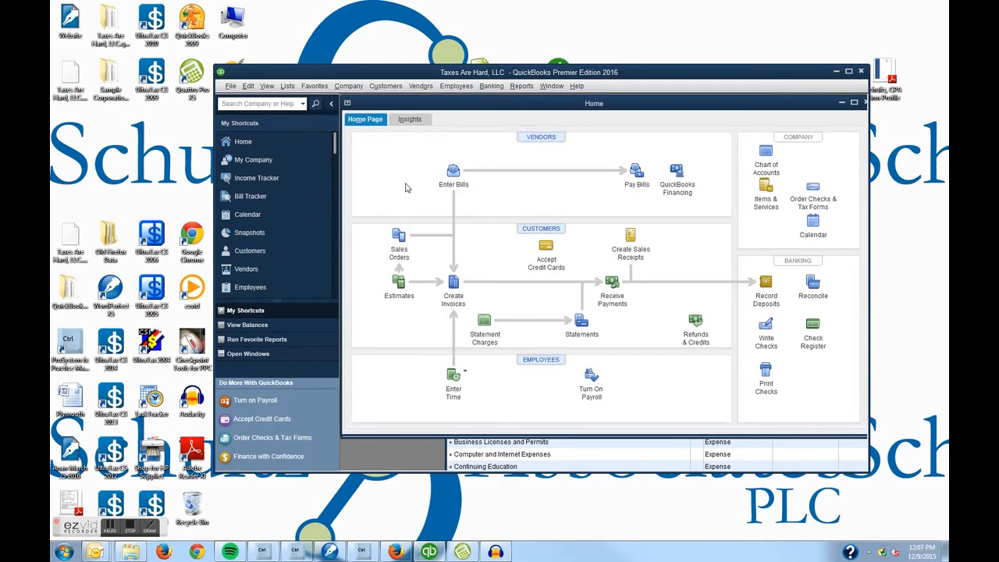
{"action": "mouse_move", "coordinate": [403, 196]}
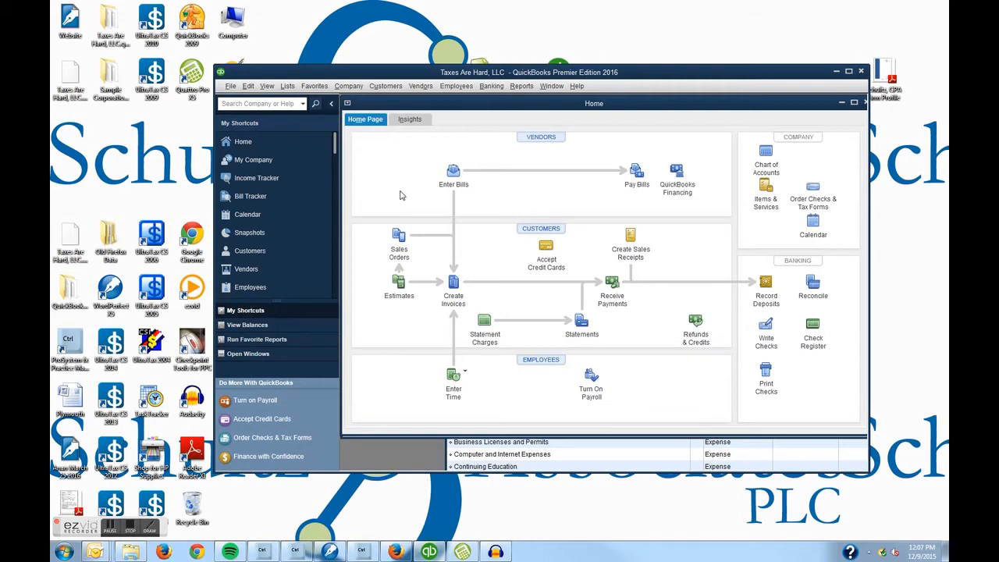
{"action": "mouse_move", "coordinate": [404, 194]}
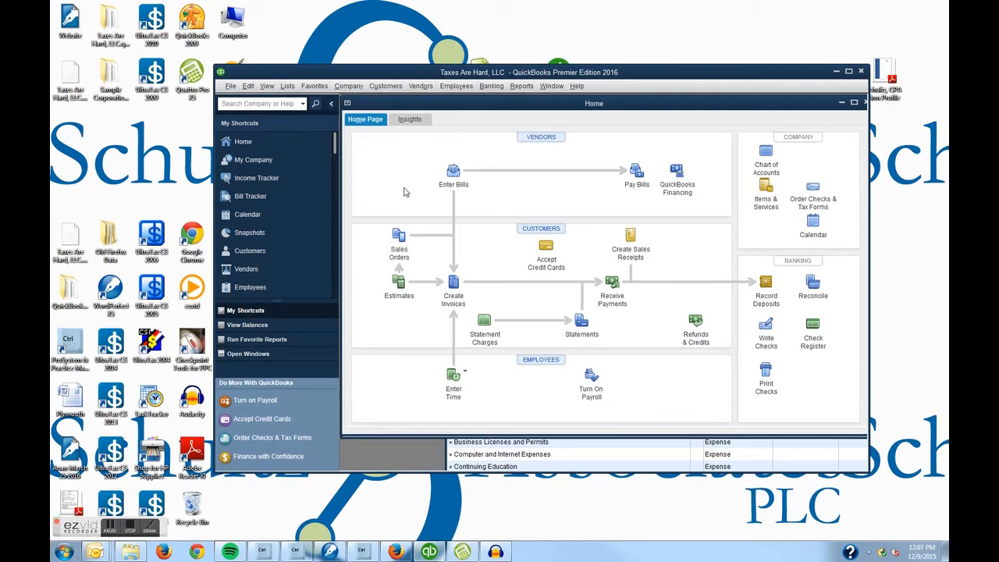
{"action": "mouse_move", "coordinate": [408, 201]}
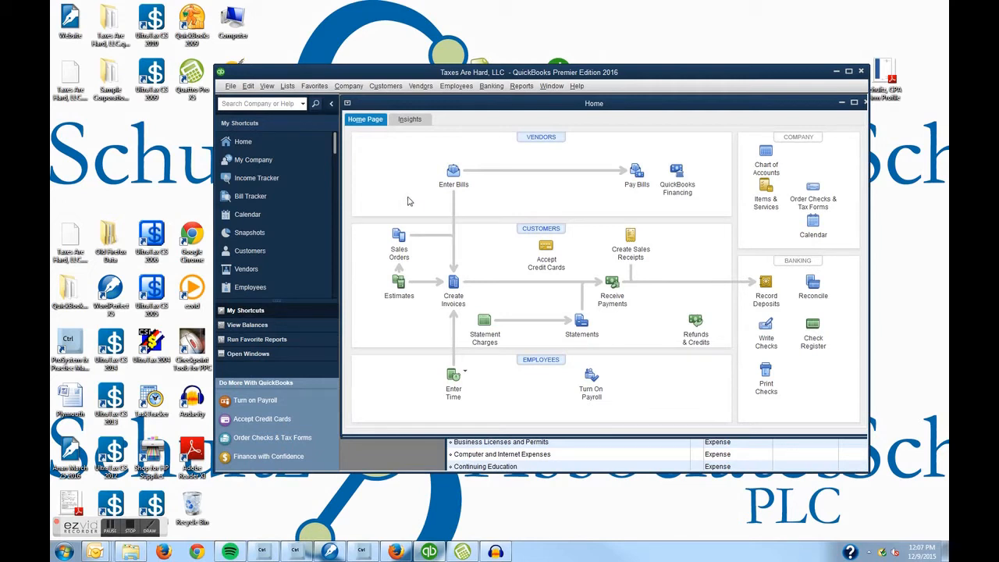
{"action": "mouse_move", "coordinate": [874, 477]}
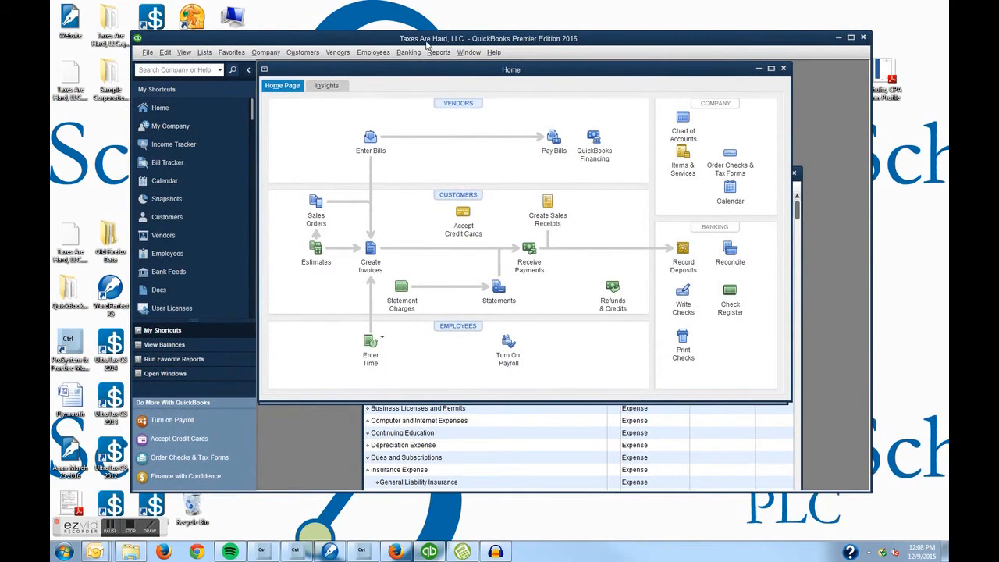
{"action": "mouse_move", "coordinate": [362, 44]}
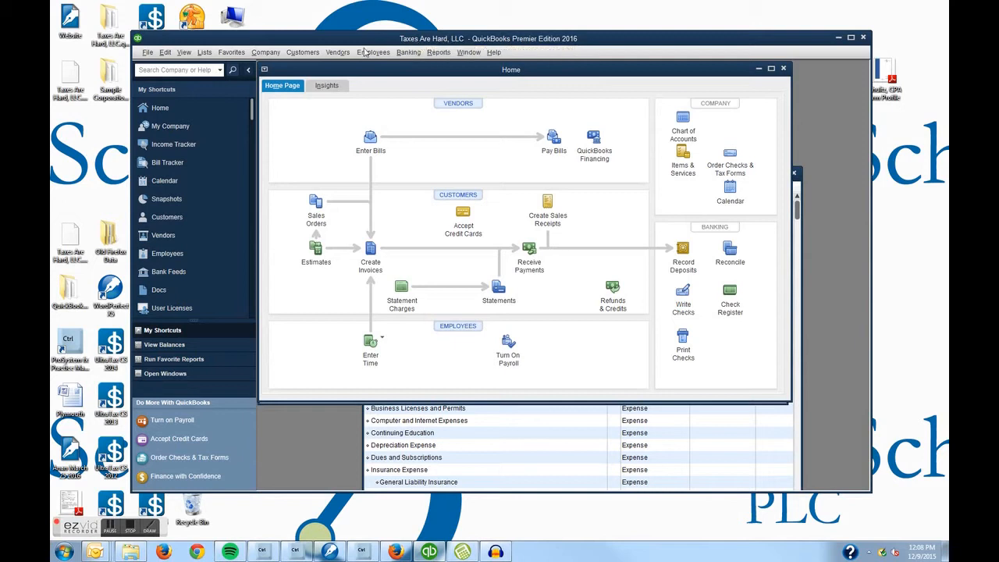
{"action": "mouse_move", "coordinate": [205, 53]}
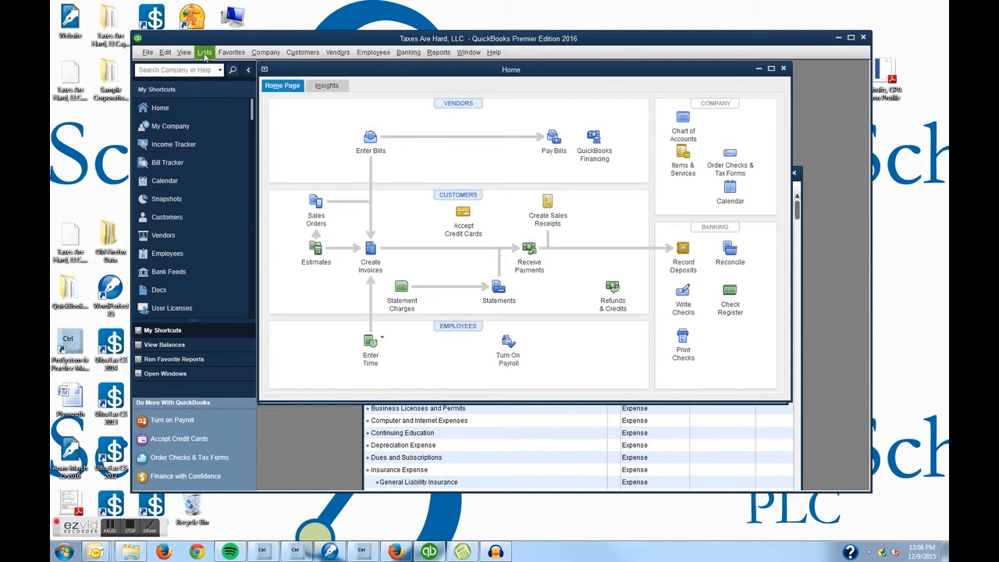
Step: Show the company's Item List from the Lists menu
{"action": "left_click", "coordinate": [205, 53]}
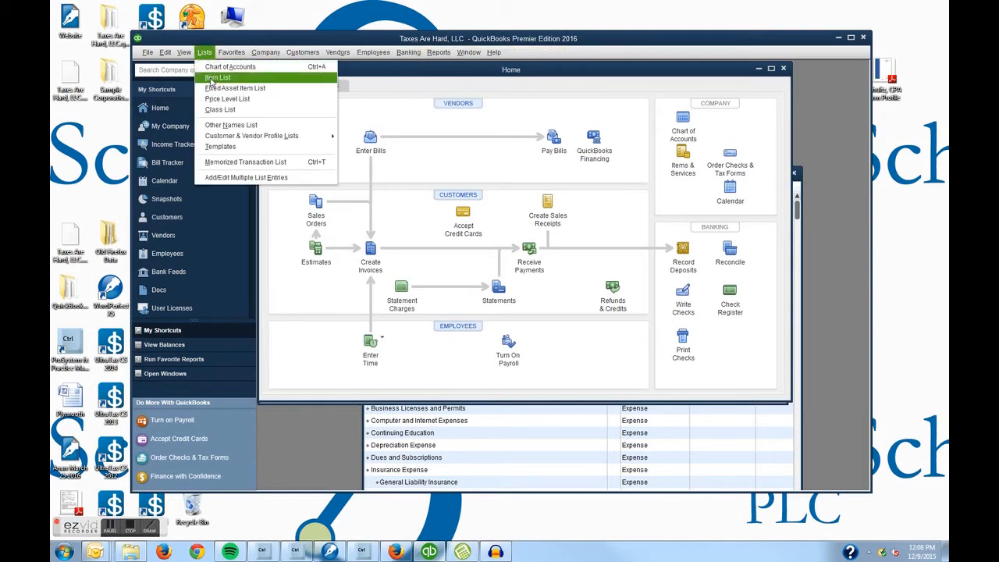
{"action": "left_click", "coordinate": [217, 78]}
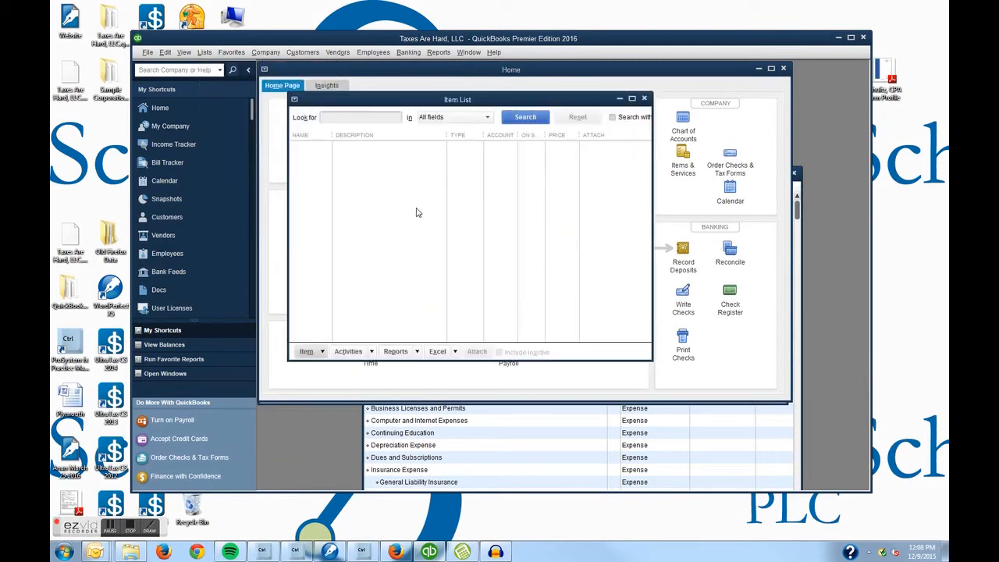
{"action": "mouse_move", "coordinate": [299, 178]}
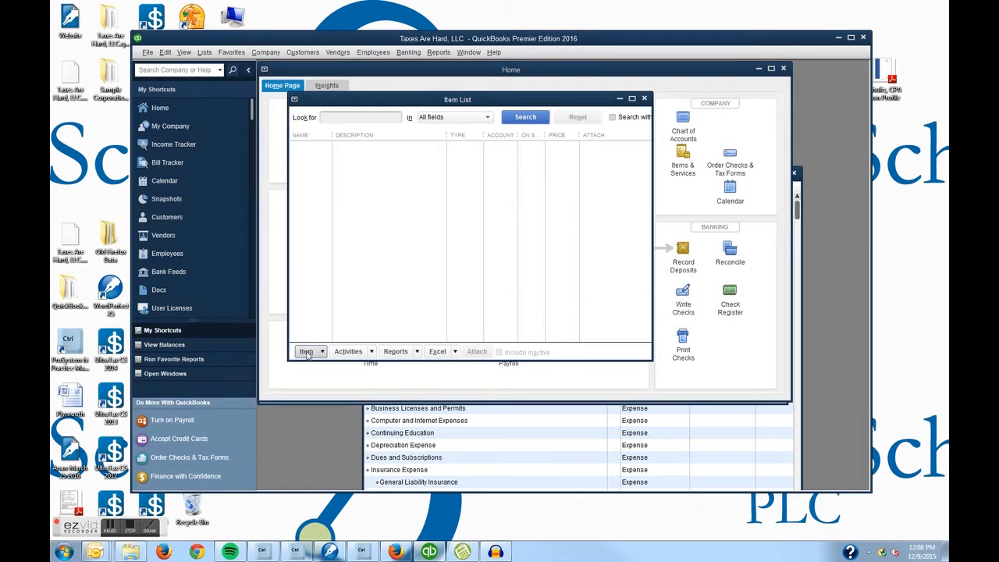
Step: Start a new Non-inventory Part item named Tax Preparation
{"action": "left_click", "coordinate": [306, 352]}
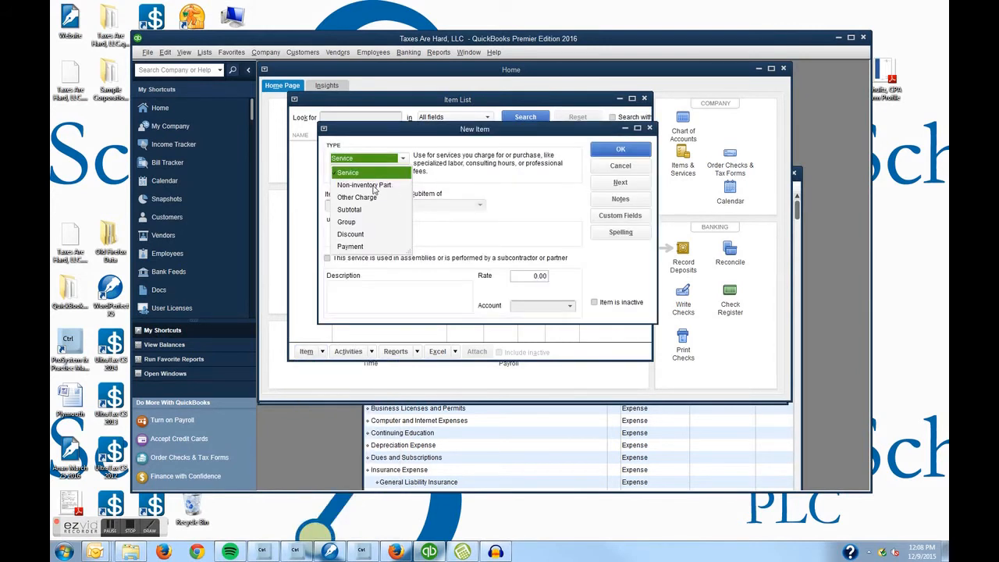
{"action": "mouse_move", "coordinate": [364, 185]}
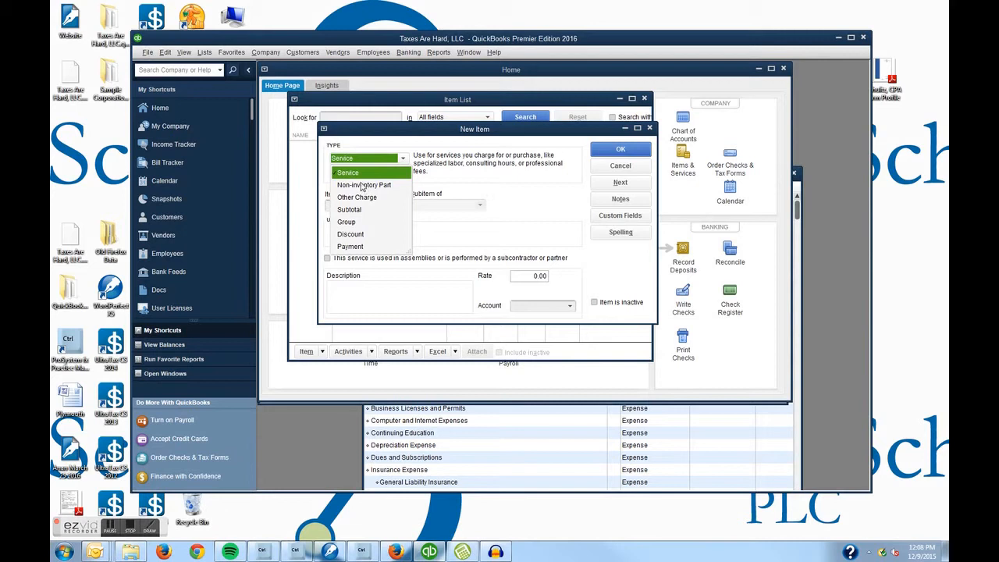
{"action": "mouse_move", "coordinate": [360, 187]}
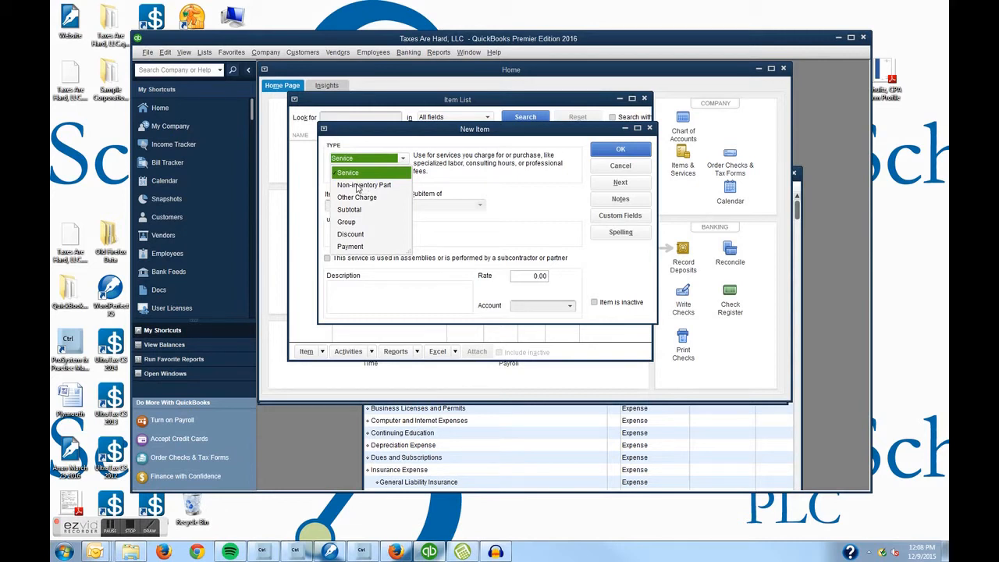
{"action": "mouse_move", "coordinate": [344, 189]}
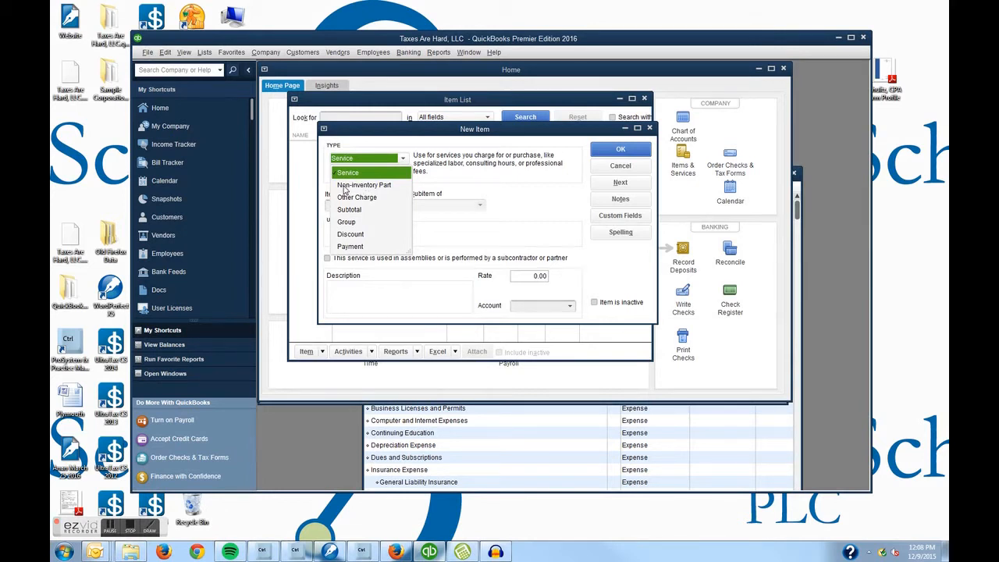
{"action": "mouse_move", "coordinate": [347, 191]}
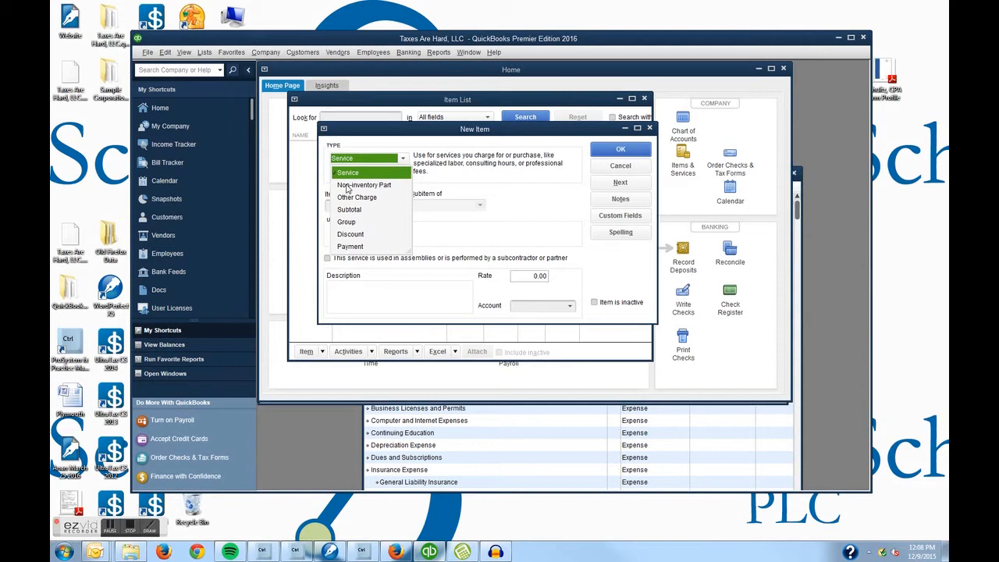
{"action": "left_click", "coordinate": [364, 184]}
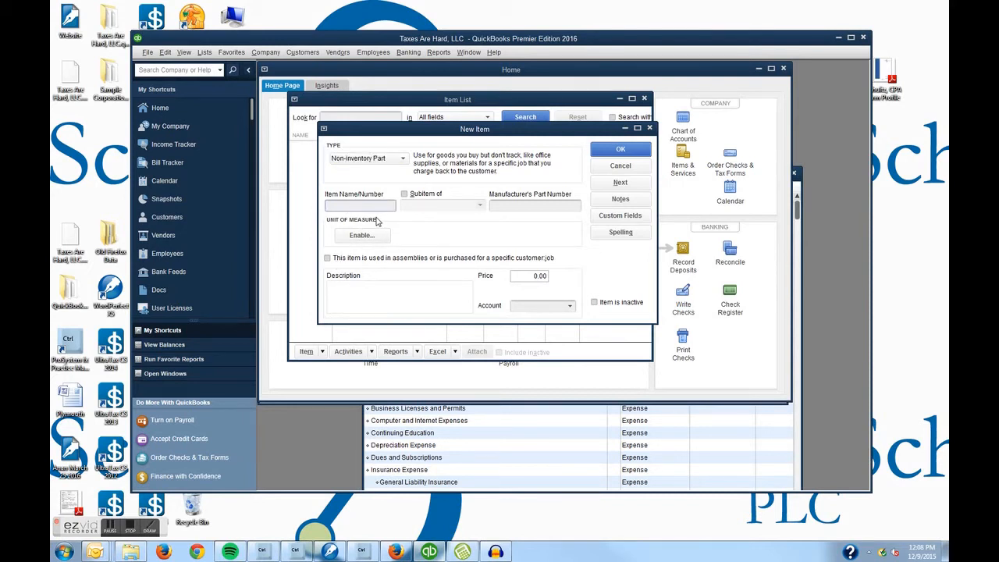
{"action": "type", "text": "Tax Preparation"}
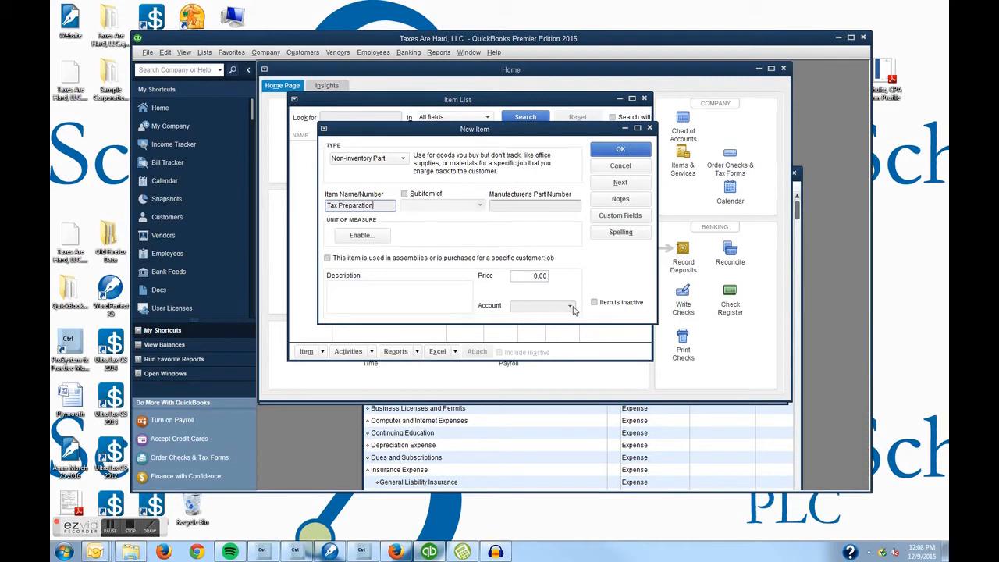
Step: Link the item to the Tax Preparation Services Income account and save it
{"action": "left_click", "coordinate": [569, 304]}
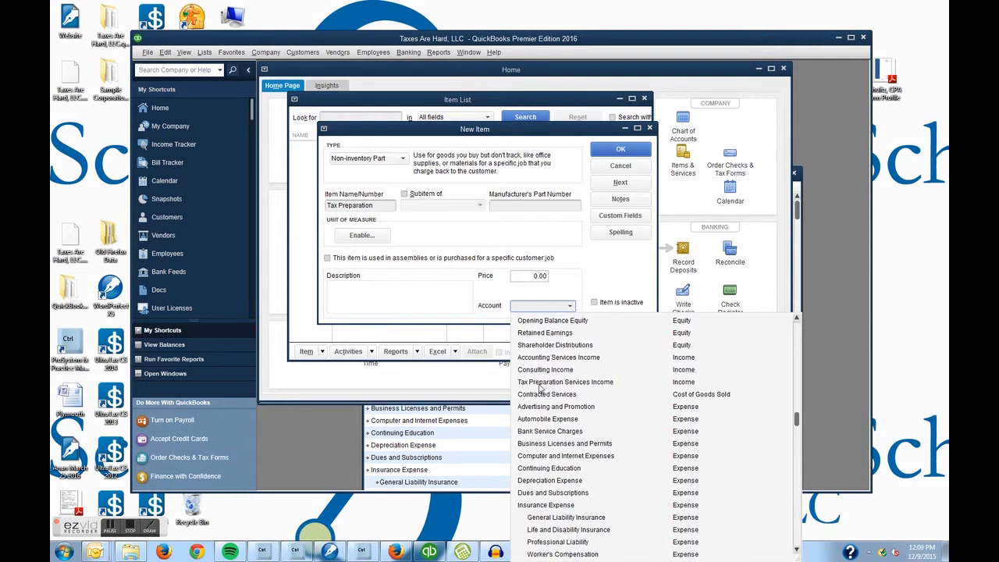
{"action": "left_click", "coordinate": [566, 381]}
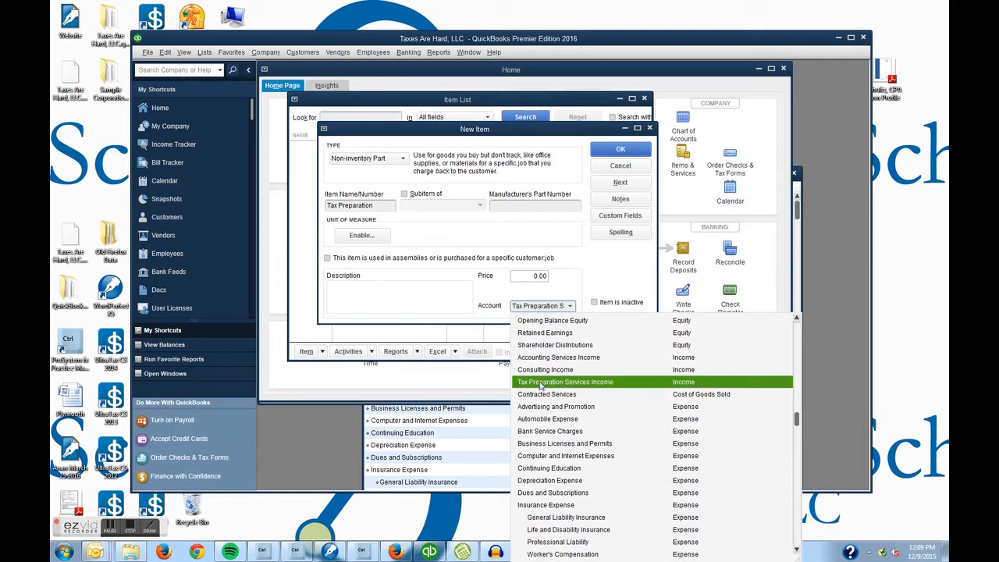
{"action": "left_click", "coordinate": [566, 381]}
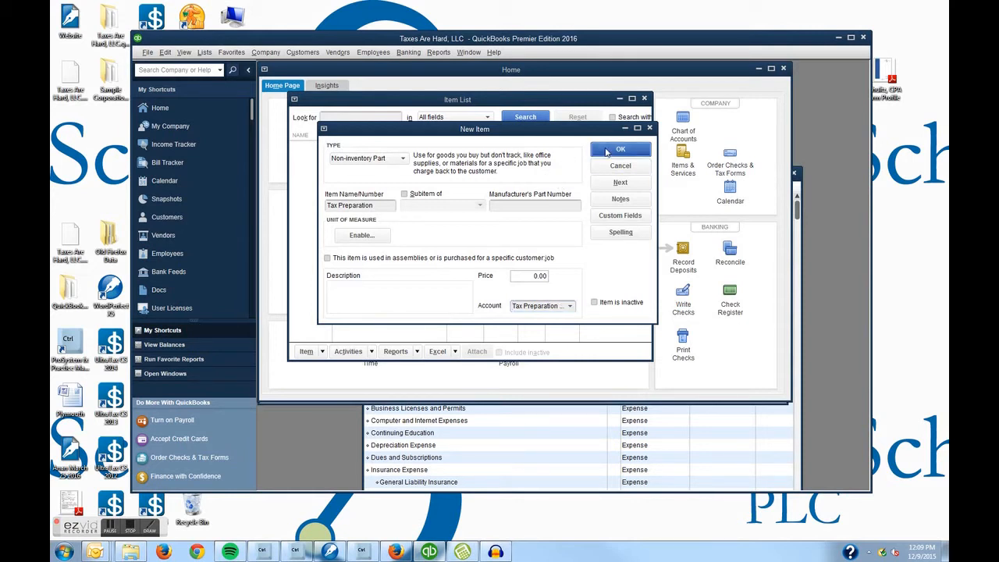
{"action": "left_click", "coordinate": [622, 150]}
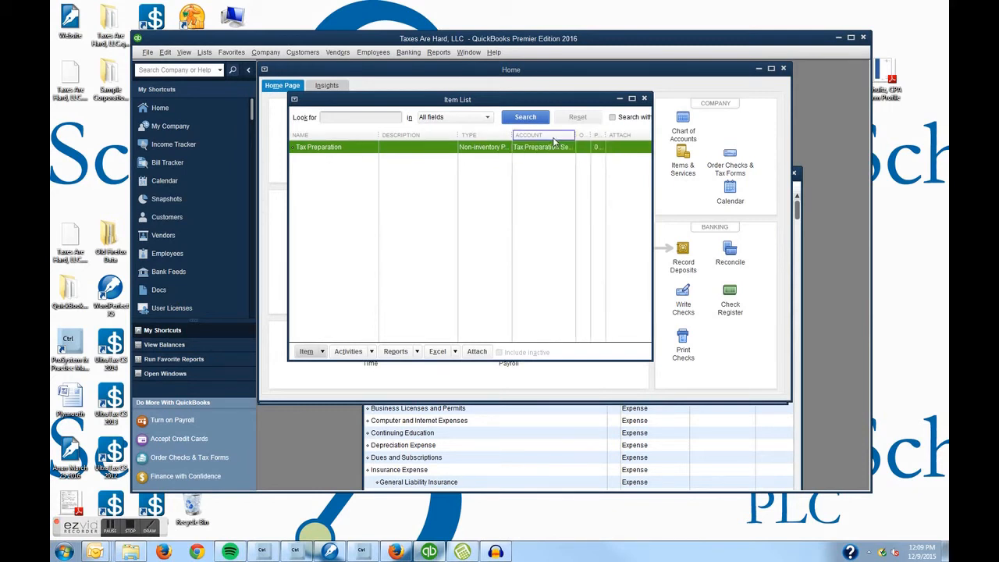
Step: Minimize the Item List to return to Home and show the Customers menu
{"action": "left_click", "coordinate": [620, 100]}
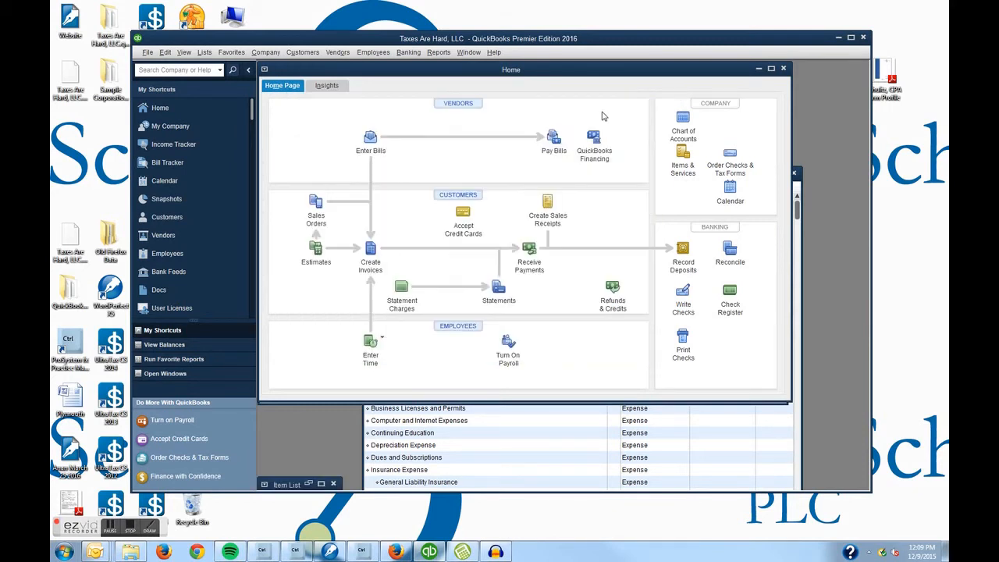
{"action": "left_click", "coordinate": [303, 53]}
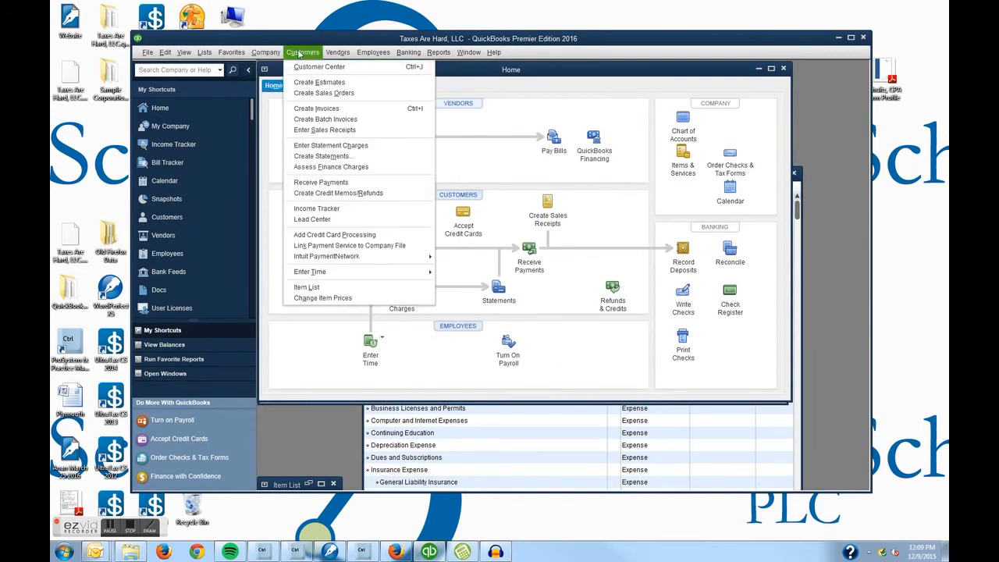
{"action": "mouse_move", "coordinate": [323, 94]}
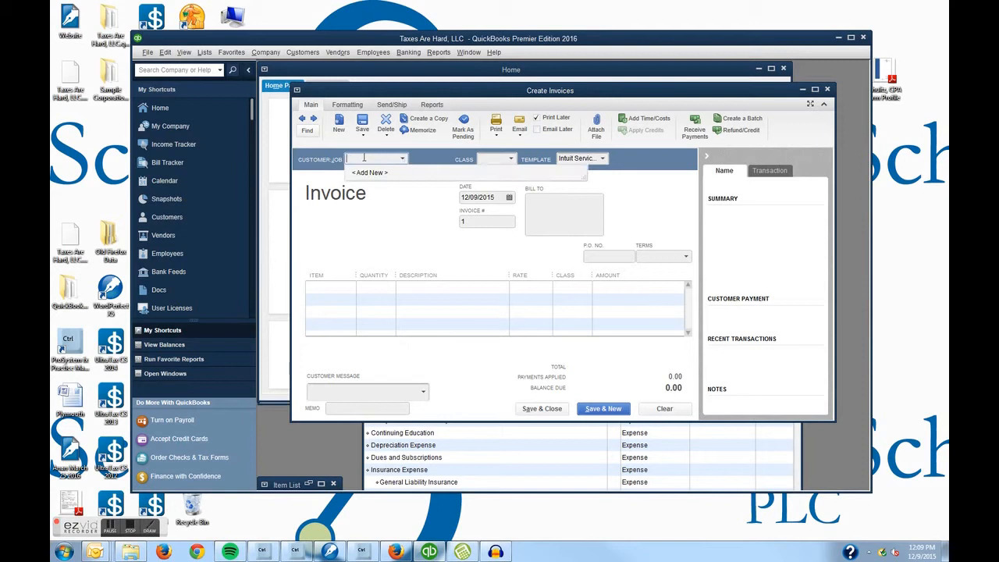
Step: Enter Sample Client on a new invoice and Quick Add it as a customer
{"action": "type", "text": "S"}
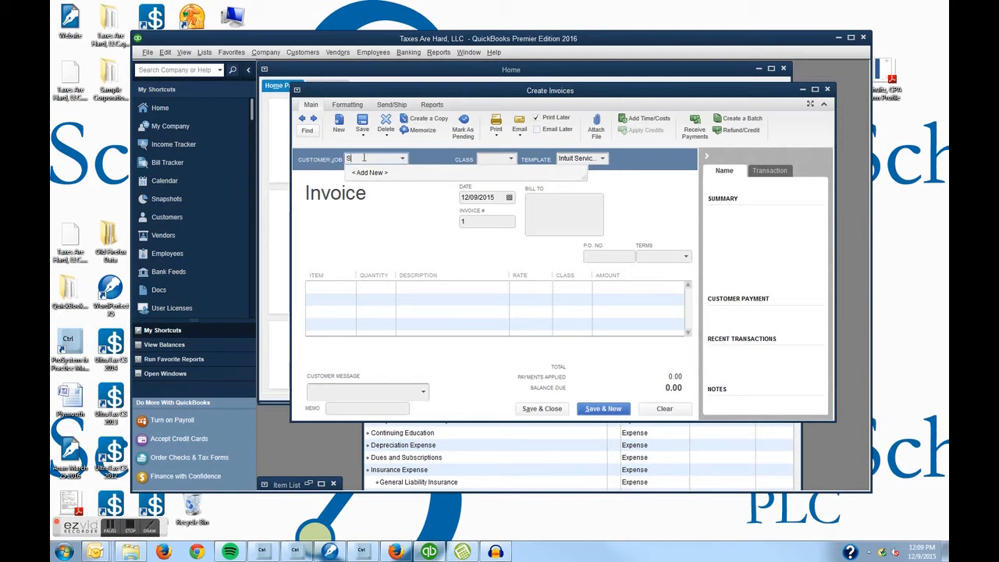
{"action": "type", "text": "ample"}
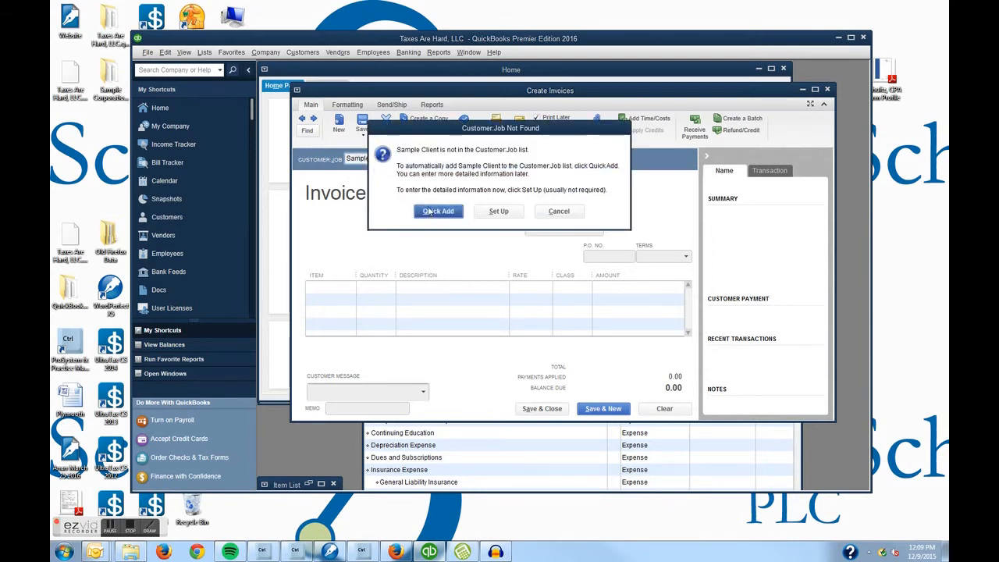
{"action": "left_click", "coordinate": [437, 211]}
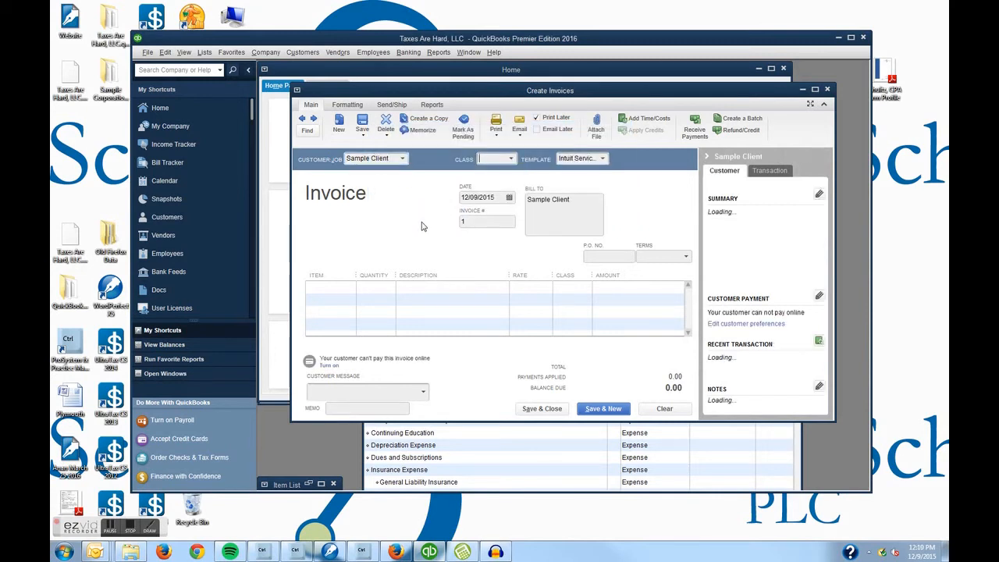
{"action": "mouse_move", "coordinate": [412, 200]}
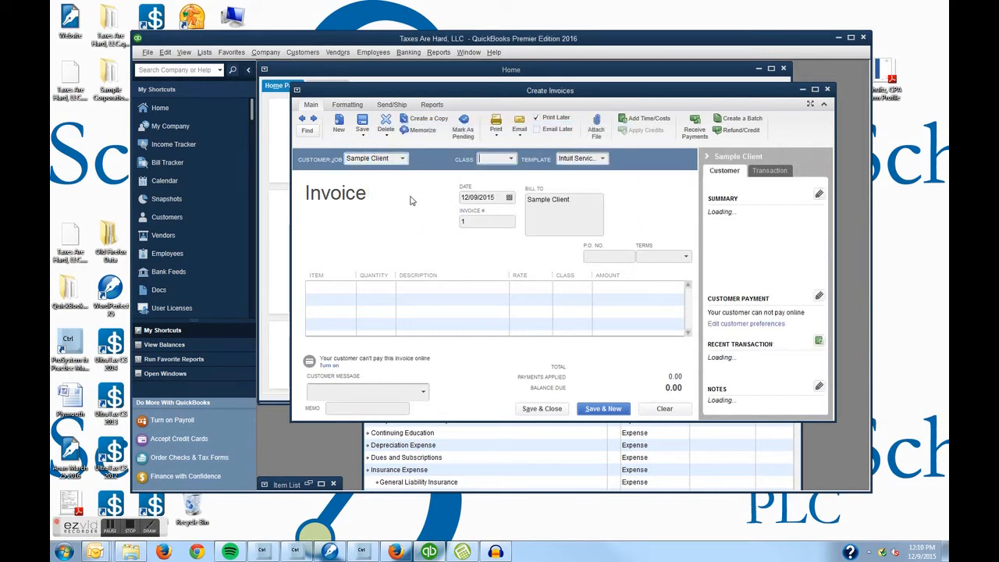
{"action": "mouse_move", "coordinate": [414, 181]}
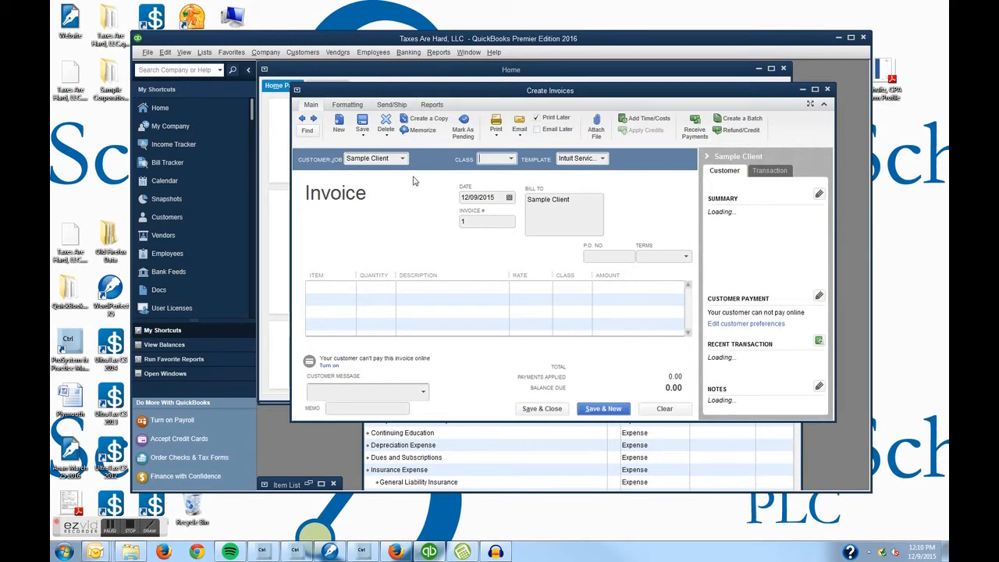
{"action": "mouse_move", "coordinate": [484, 159]}
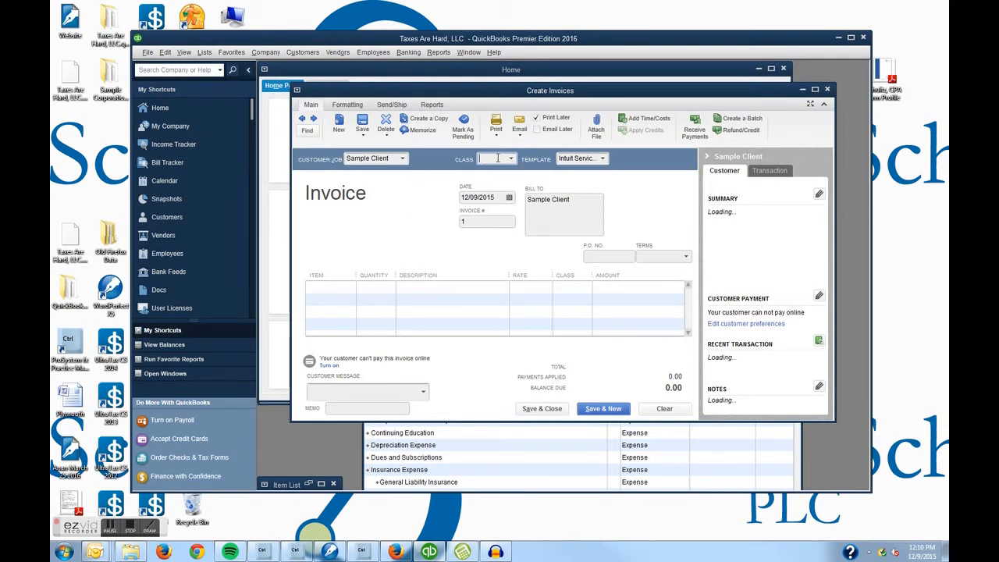
Step: Give the invoice the Taxes class and invoice number 10000
{"action": "left_click", "coordinate": [511, 159]}
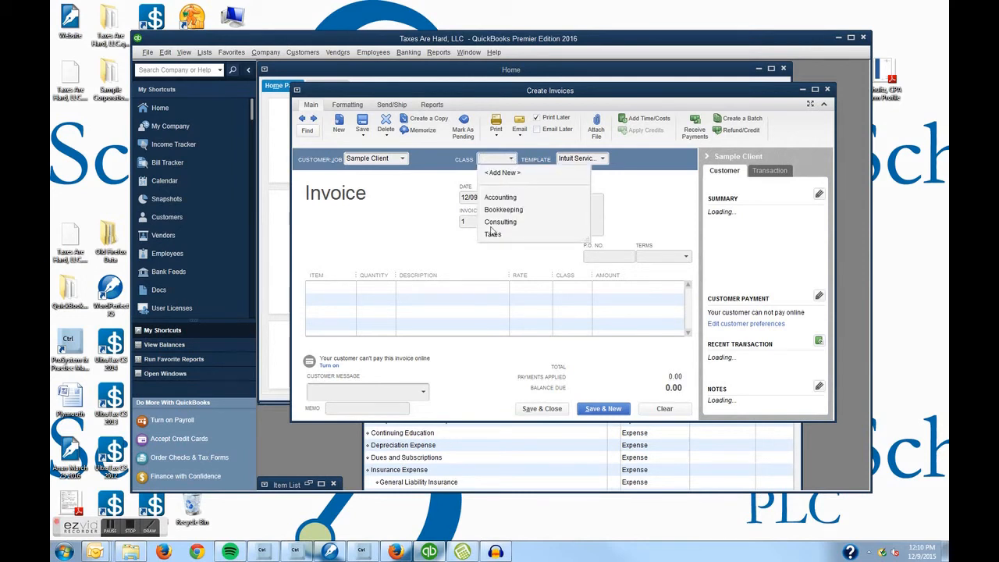
{"action": "left_click", "coordinate": [492, 235]}
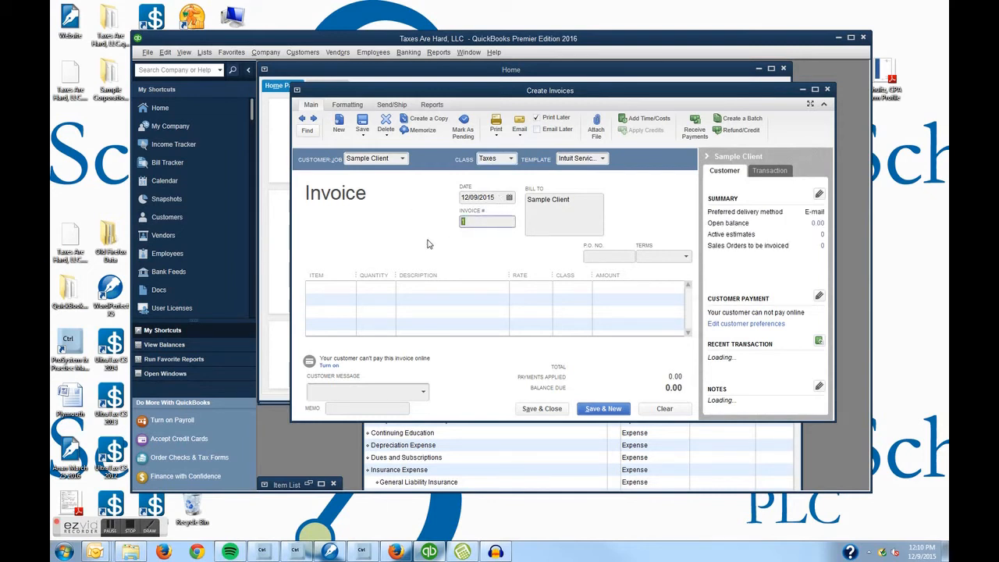
{"action": "type", "text": "10000"}
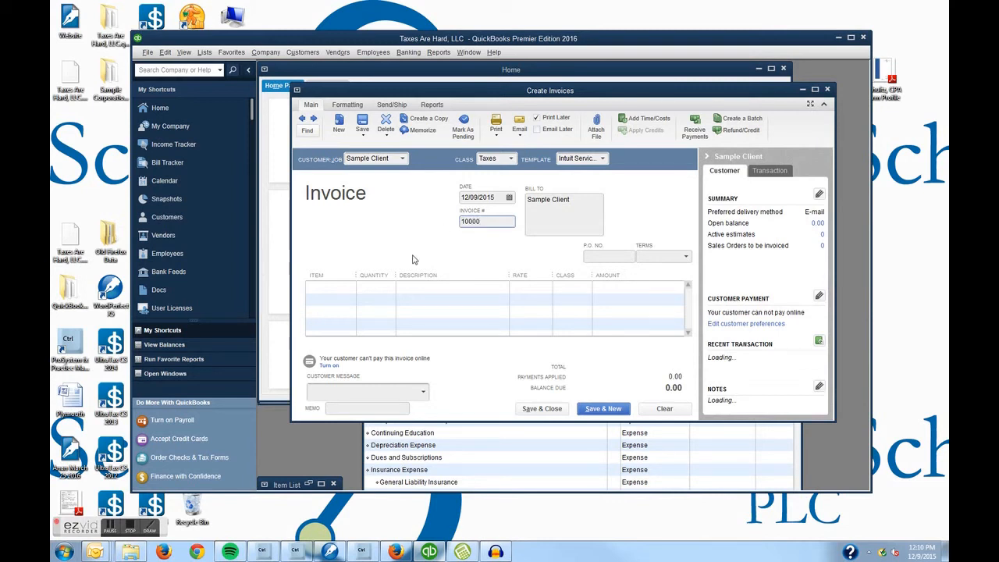
{"action": "mouse_move", "coordinate": [450, 216]}
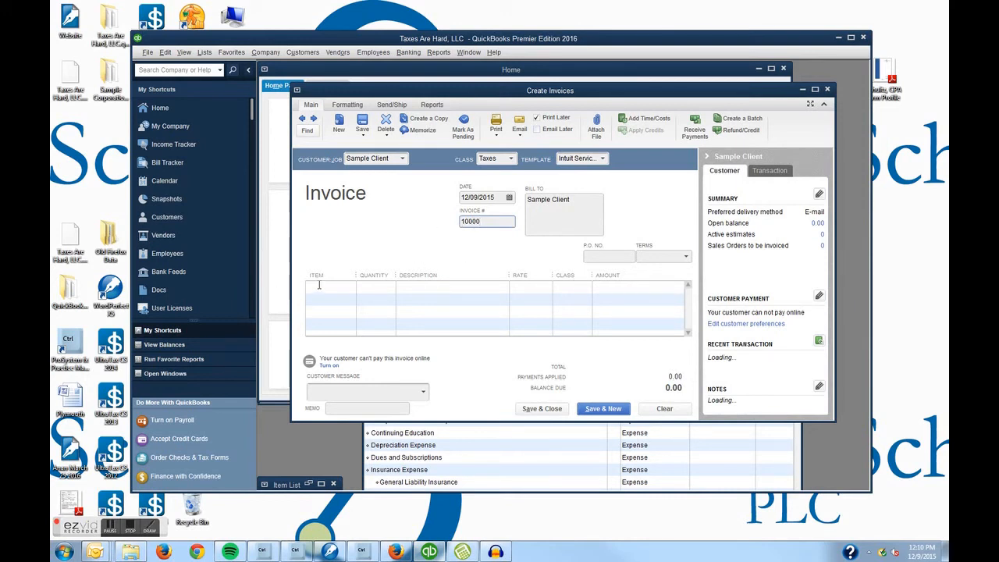
Step: Bill Tax Preparation on the first line with an amount of 275.00
{"action": "left_click", "coordinate": [327, 287]}
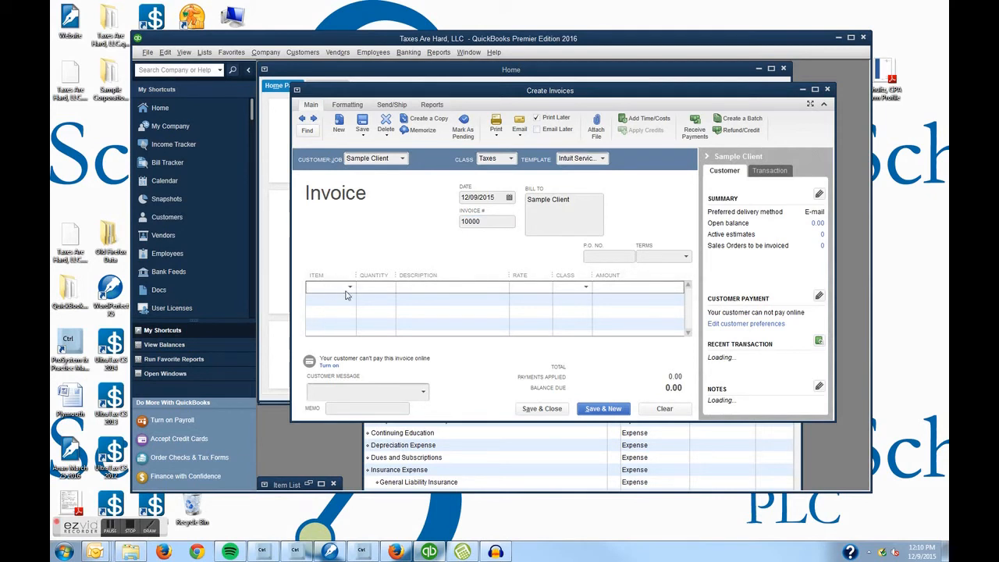
{"action": "left_click", "coordinate": [349, 287]}
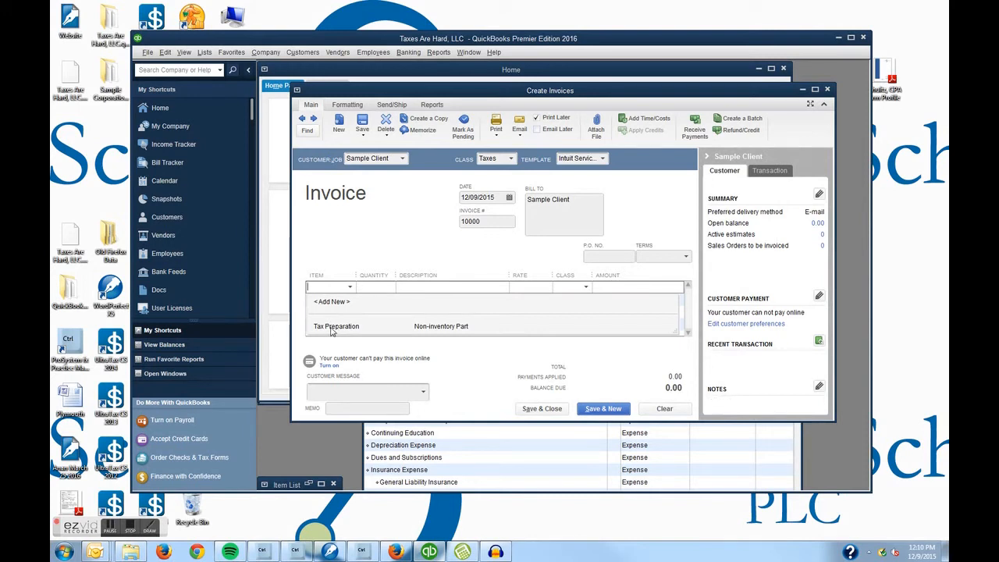
{"action": "left_click", "coordinate": [336, 327]}
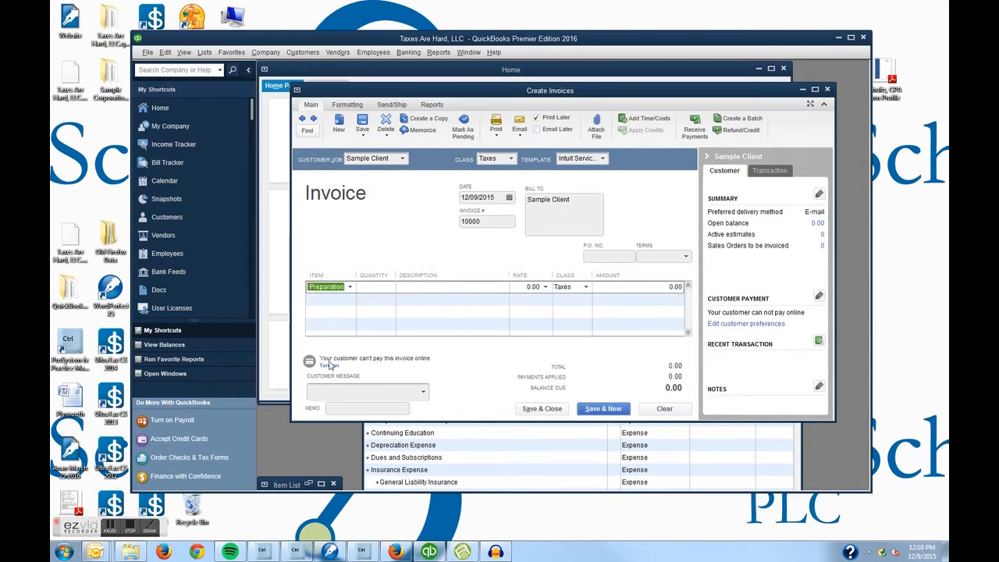
{"action": "mouse_move", "coordinate": [622, 293]}
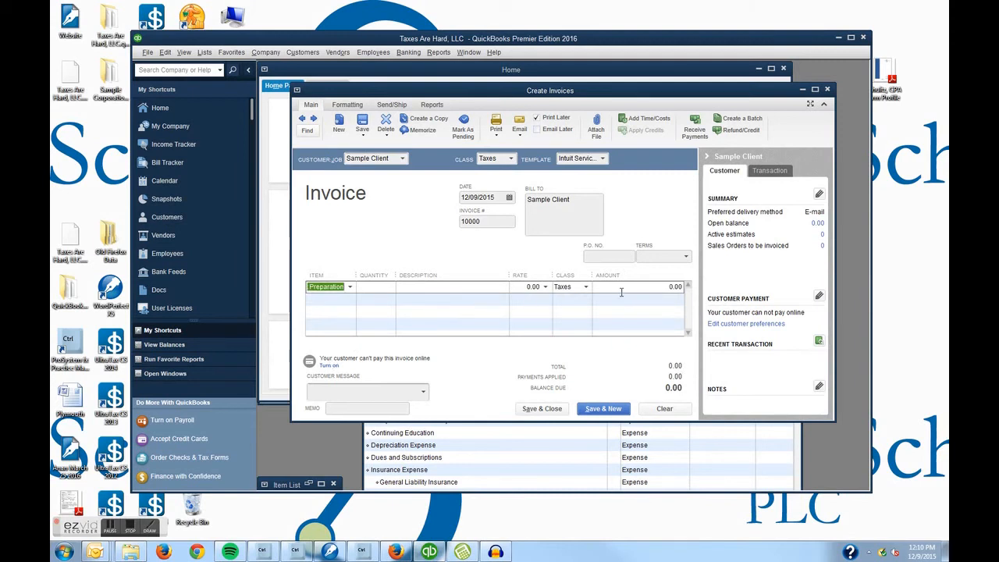
{"action": "left_click", "coordinate": [325, 287]}
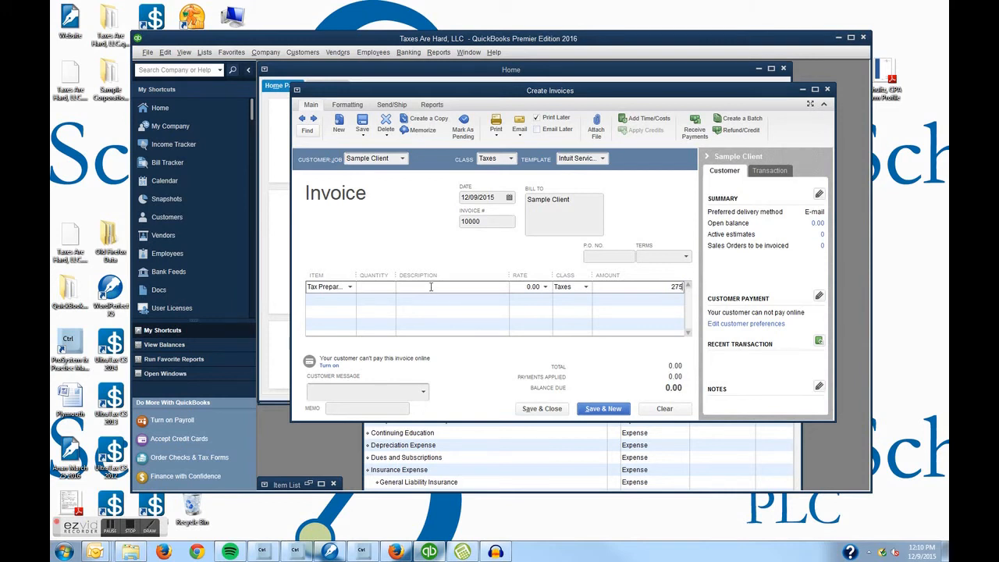
{"action": "type", "text": "275.00"}
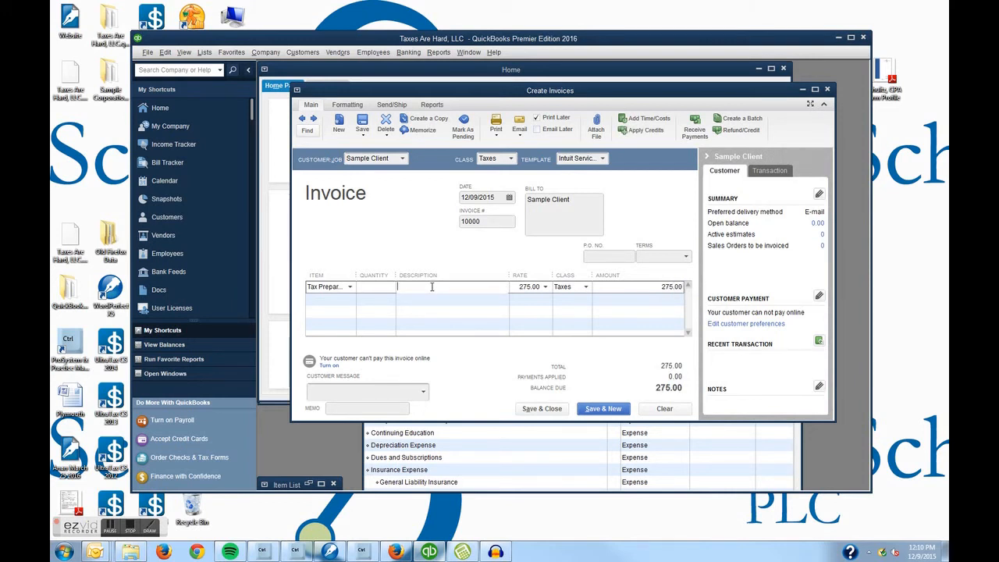
Step: Describe the line as Prof Svc for 2015 tax return
{"action": "type", "text": "Prof"}
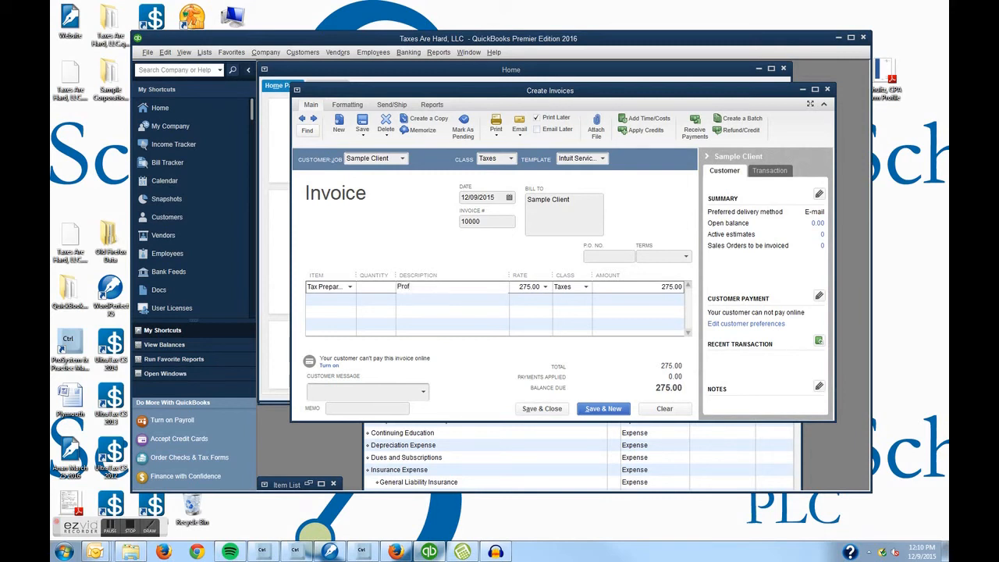
{"action": "type", "text": "Servi"}
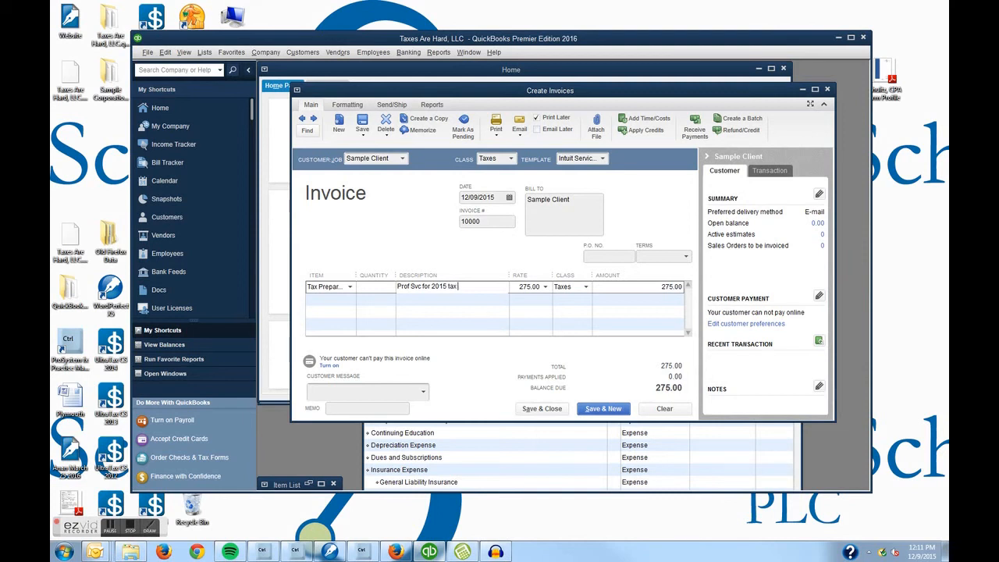
{"action": "type", "text": "return"}
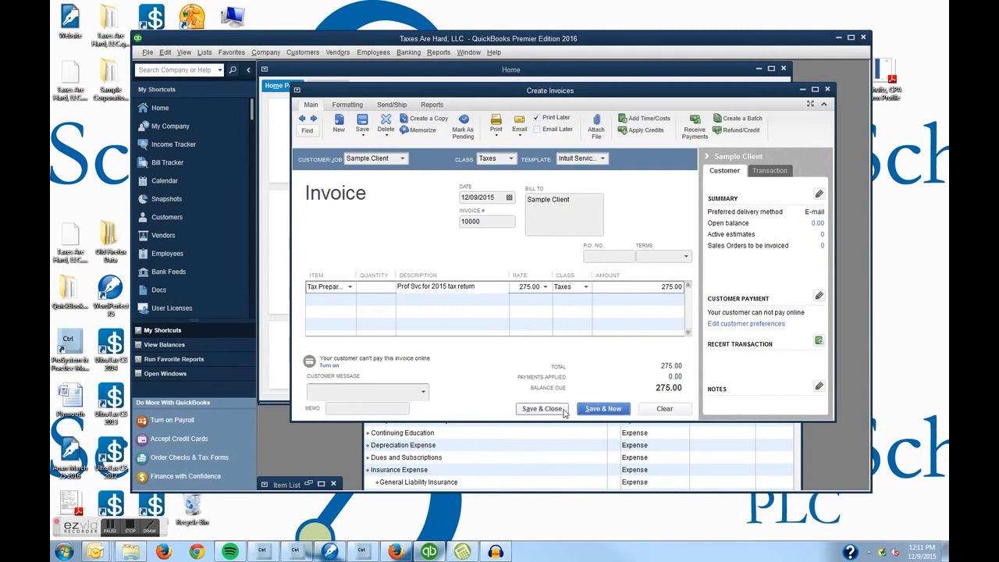
Step: Save and close the Sample Client invoice, returning to Home
{"action": "left_click", "coordinate": [541, 409]}
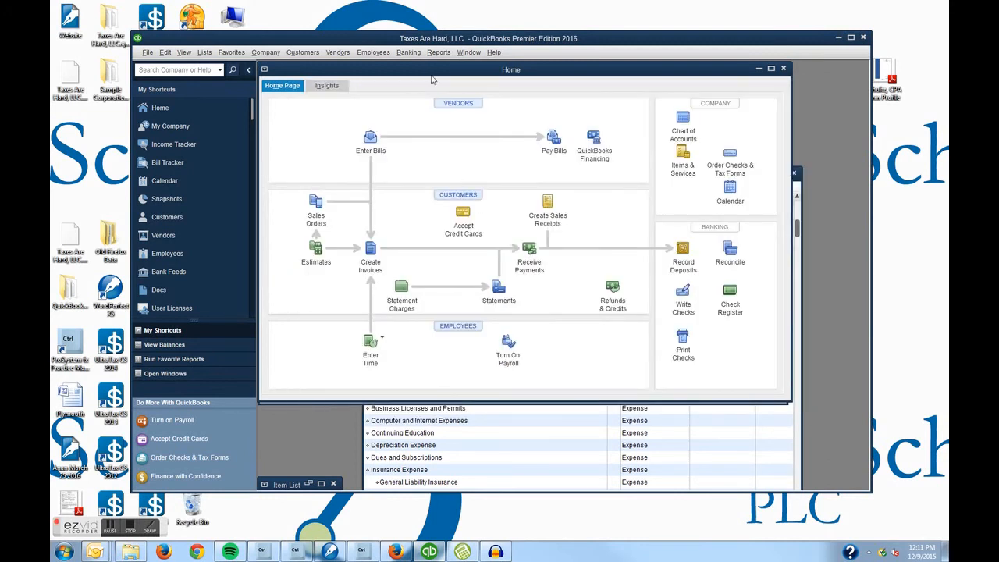
{"action": "mouse_move", "coordinate": [418, 100]}
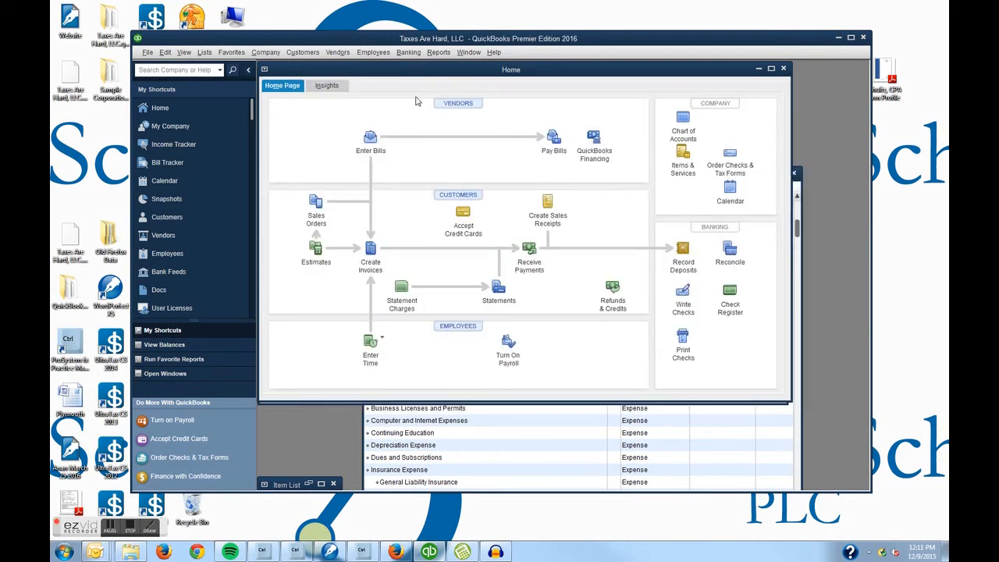
Step: Run the A/R Aging Summary report showing Sample Client's 275.00 current
{"action": "left_click", "coordinate": [439, 53]}
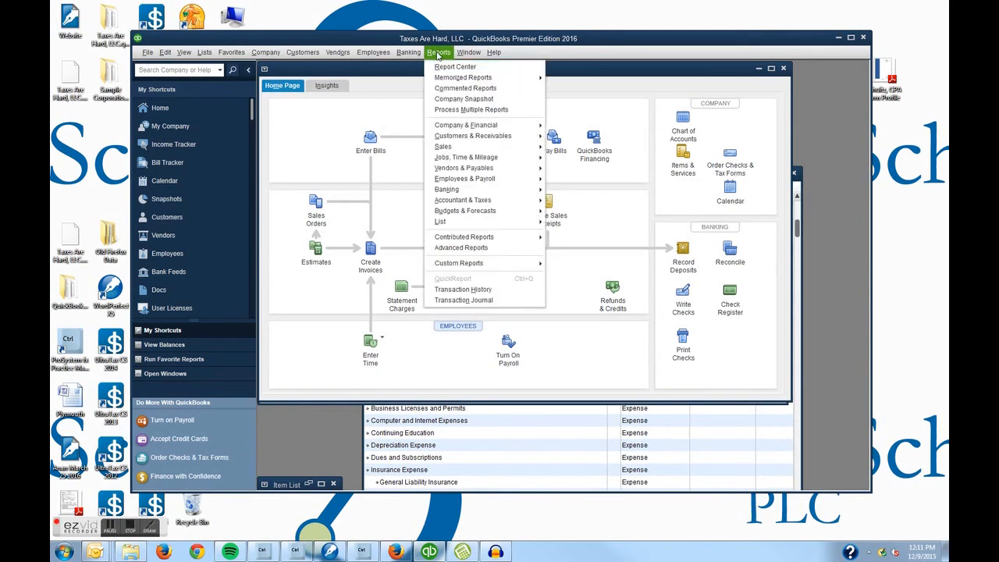
{"action": "mouse_move", "coordinate": [443, 147]}
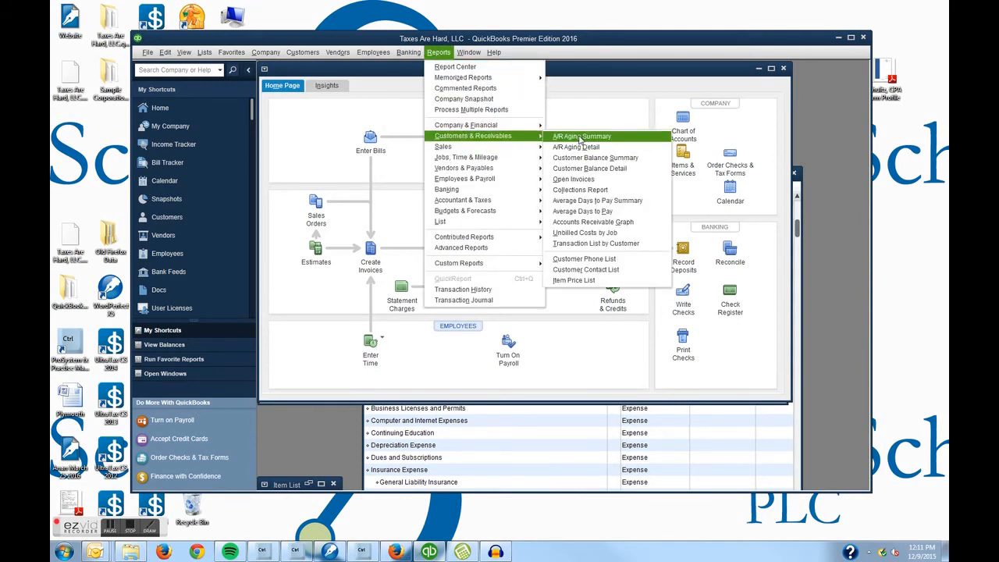
{"action": "left_click", "coordinate": [581, 136]}
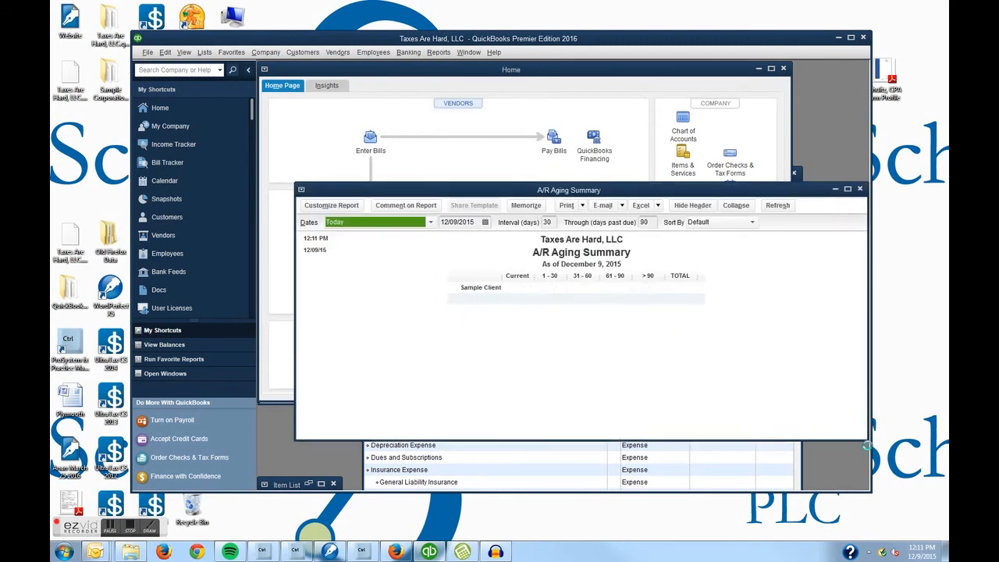
{"action": "left_click", "coordinate": [778, 205]}
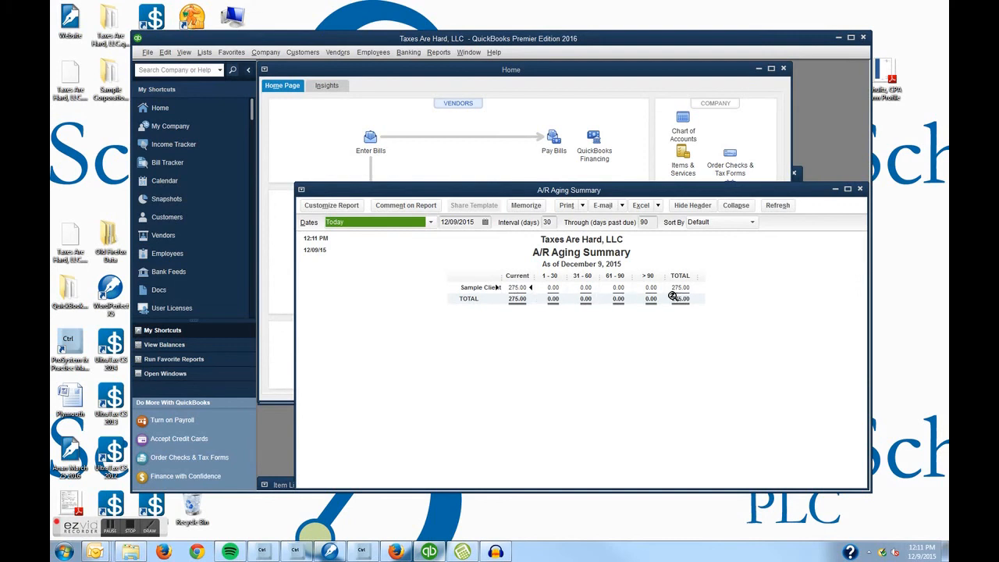
{"action": "mouse_move", "coordinate": [406, 340]}
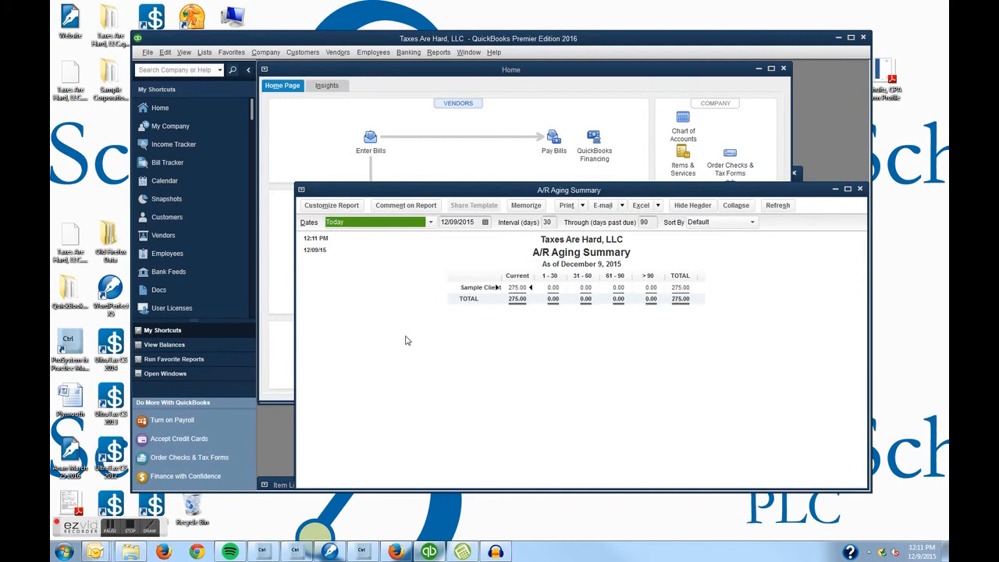
{"action": "mouse_move", "coordinate": [372, 313]}
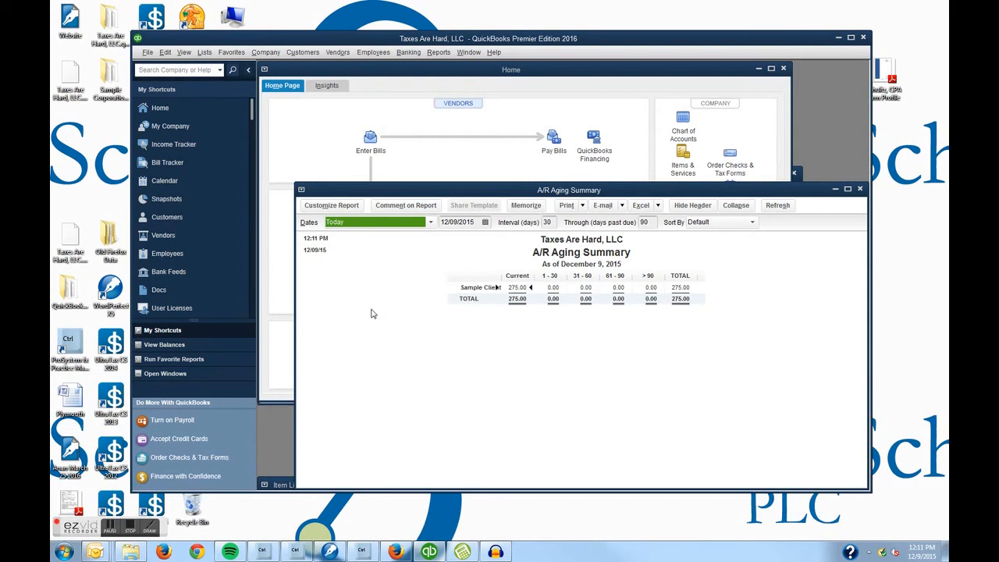
{"action": "mouse_move", "coordinate": [378, 319]}
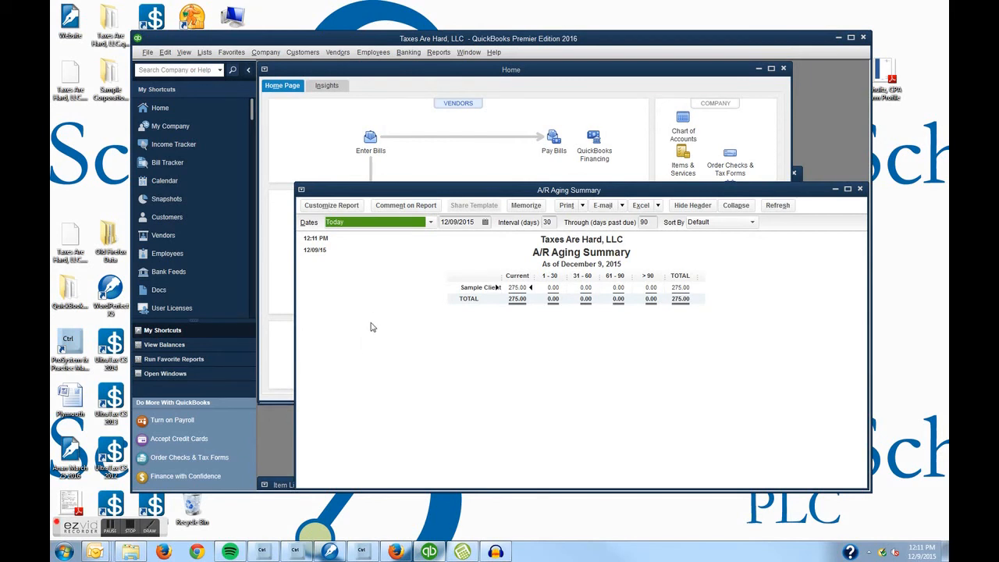
{"action": "mouse_move", "coordinate": [360, 319]}
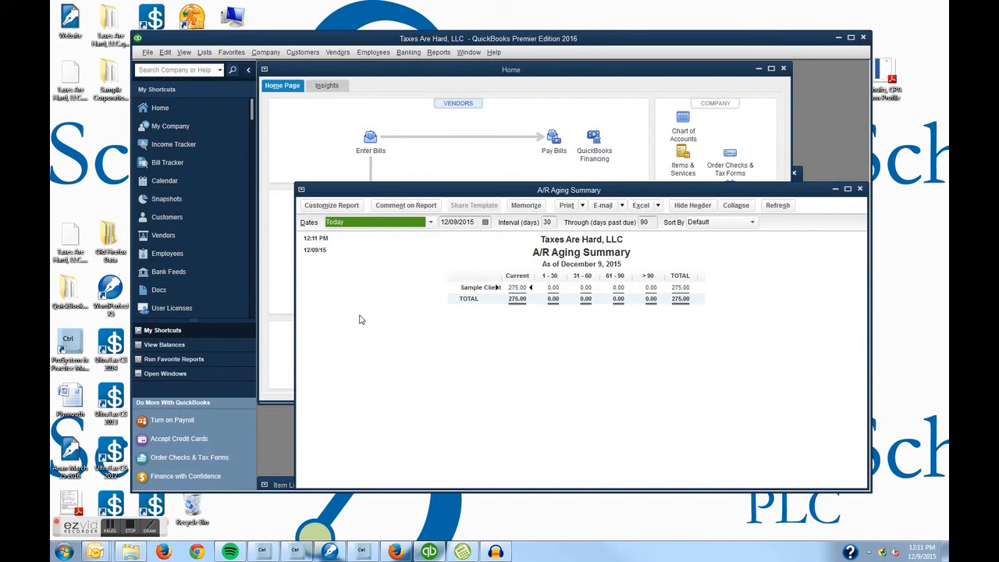
{"action": "mouse_move", "coordinate": [370, 365]}
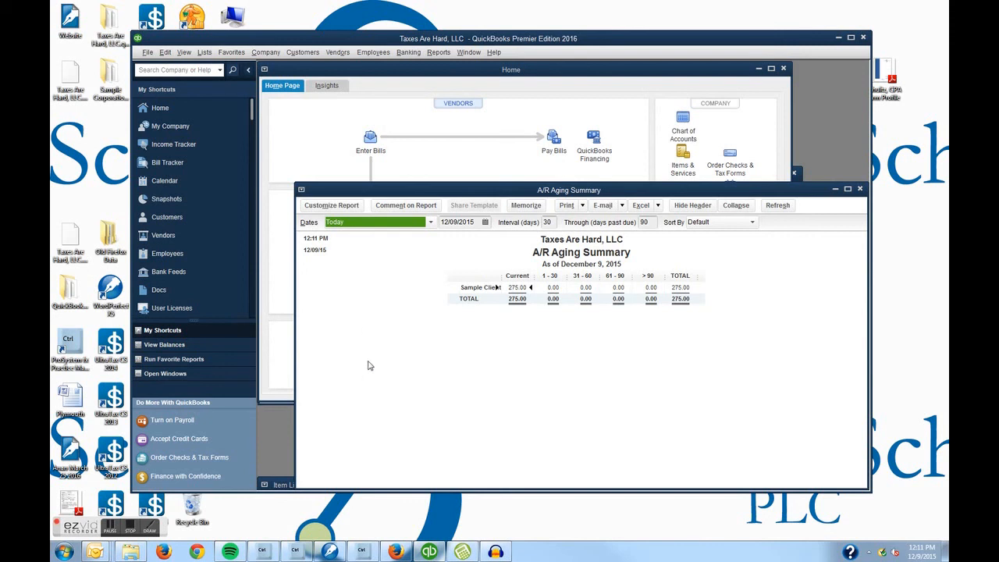